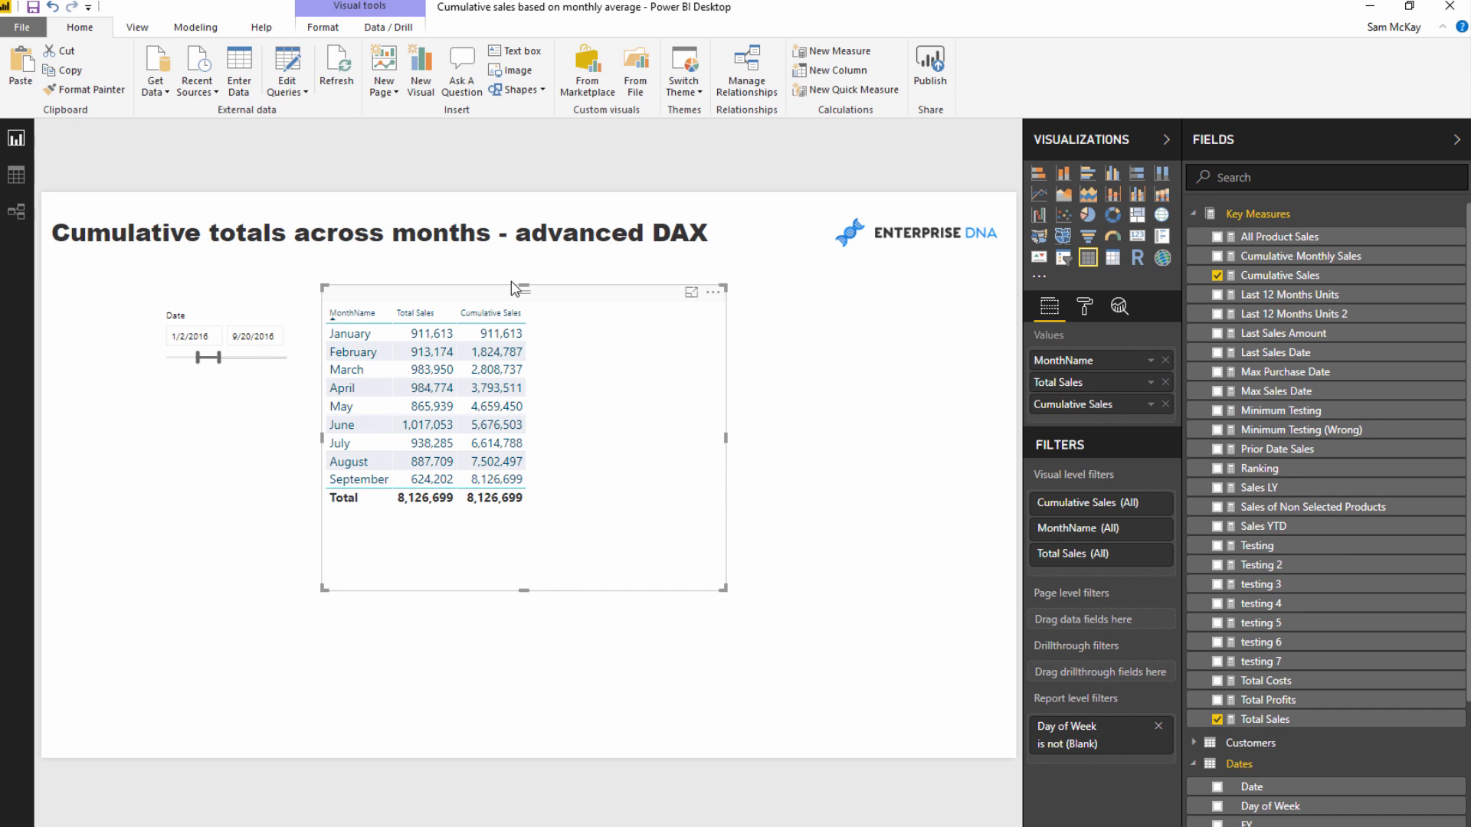
mouse_move(536, 294)
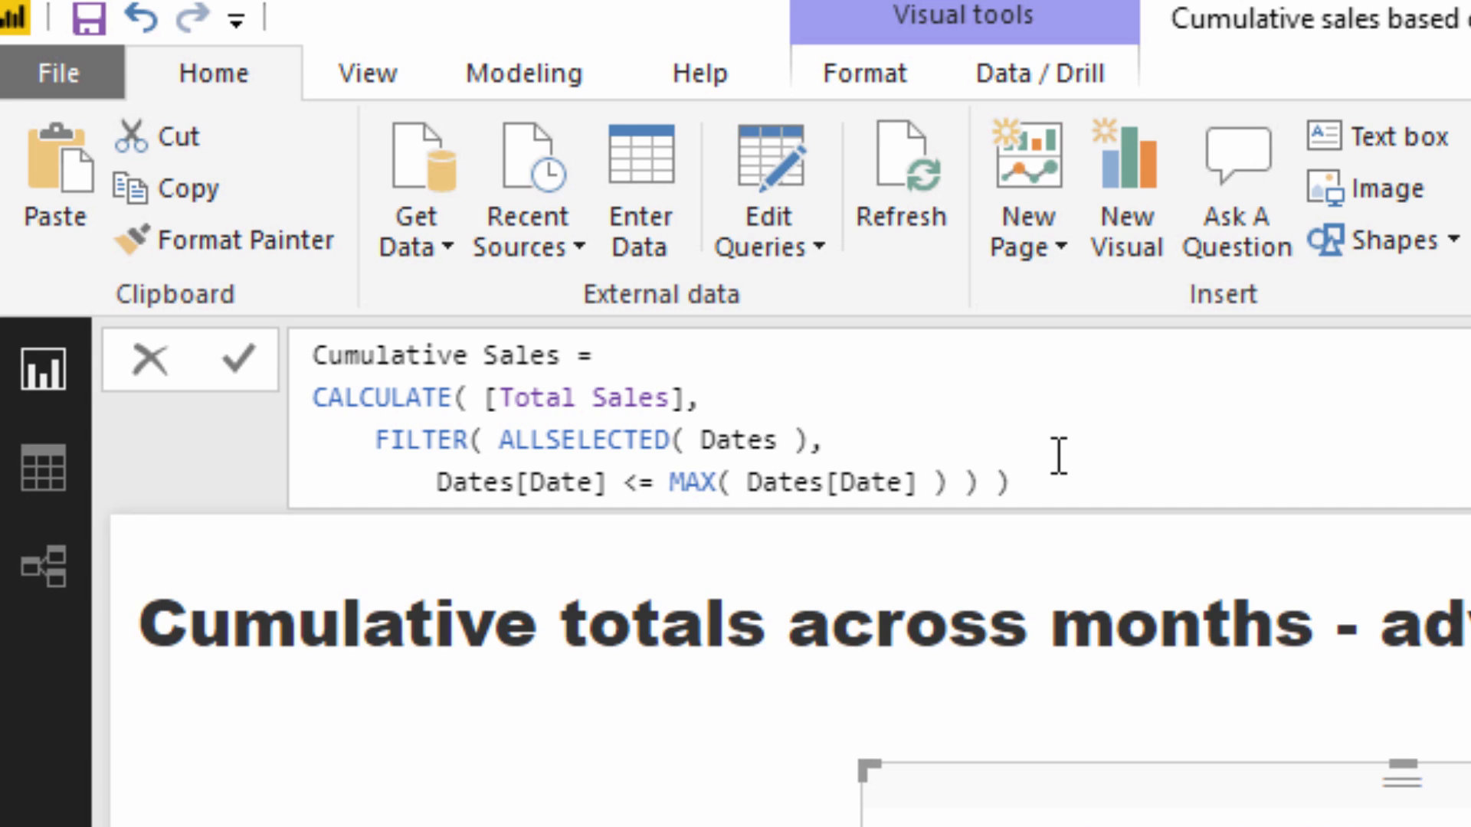
mouse_move(980, 460)
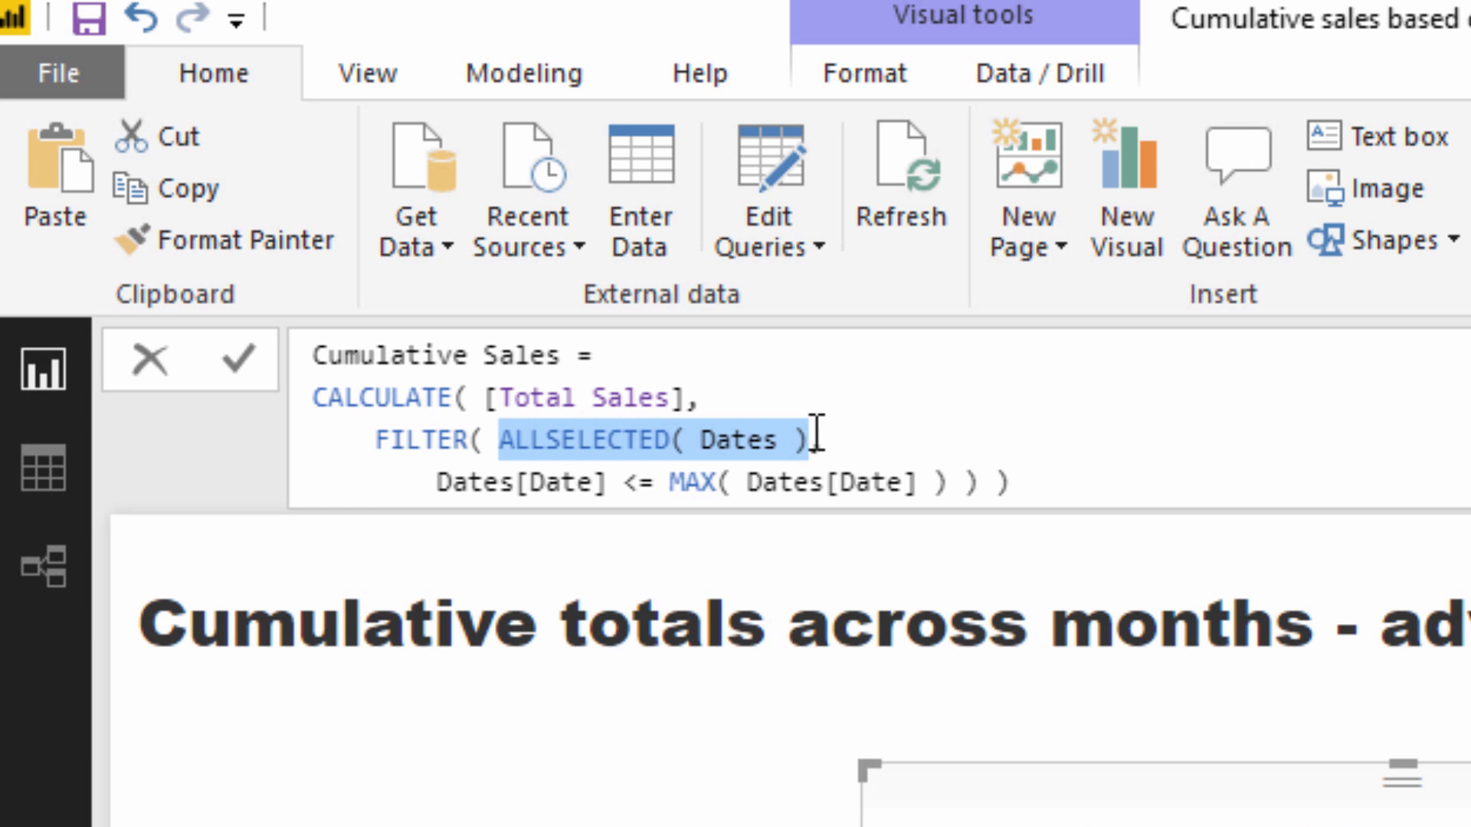
Step: Scroll the report to review the Cumulative Sales table totals reaching 8,126,699 by September
scroll(down, 3)
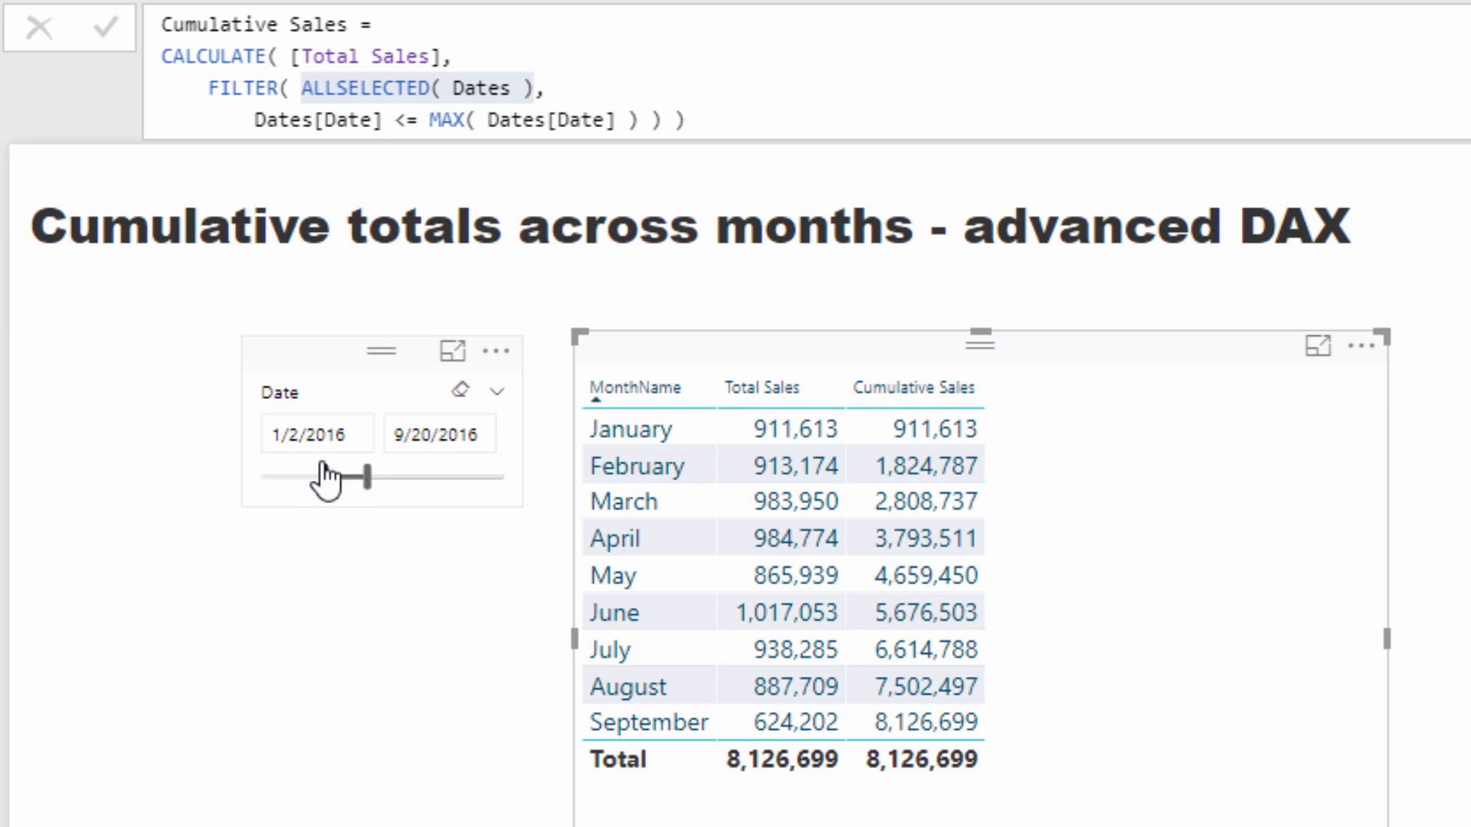
Step: Select the report canvas near the Date slicer before adjusting its end date
click(438, 434)
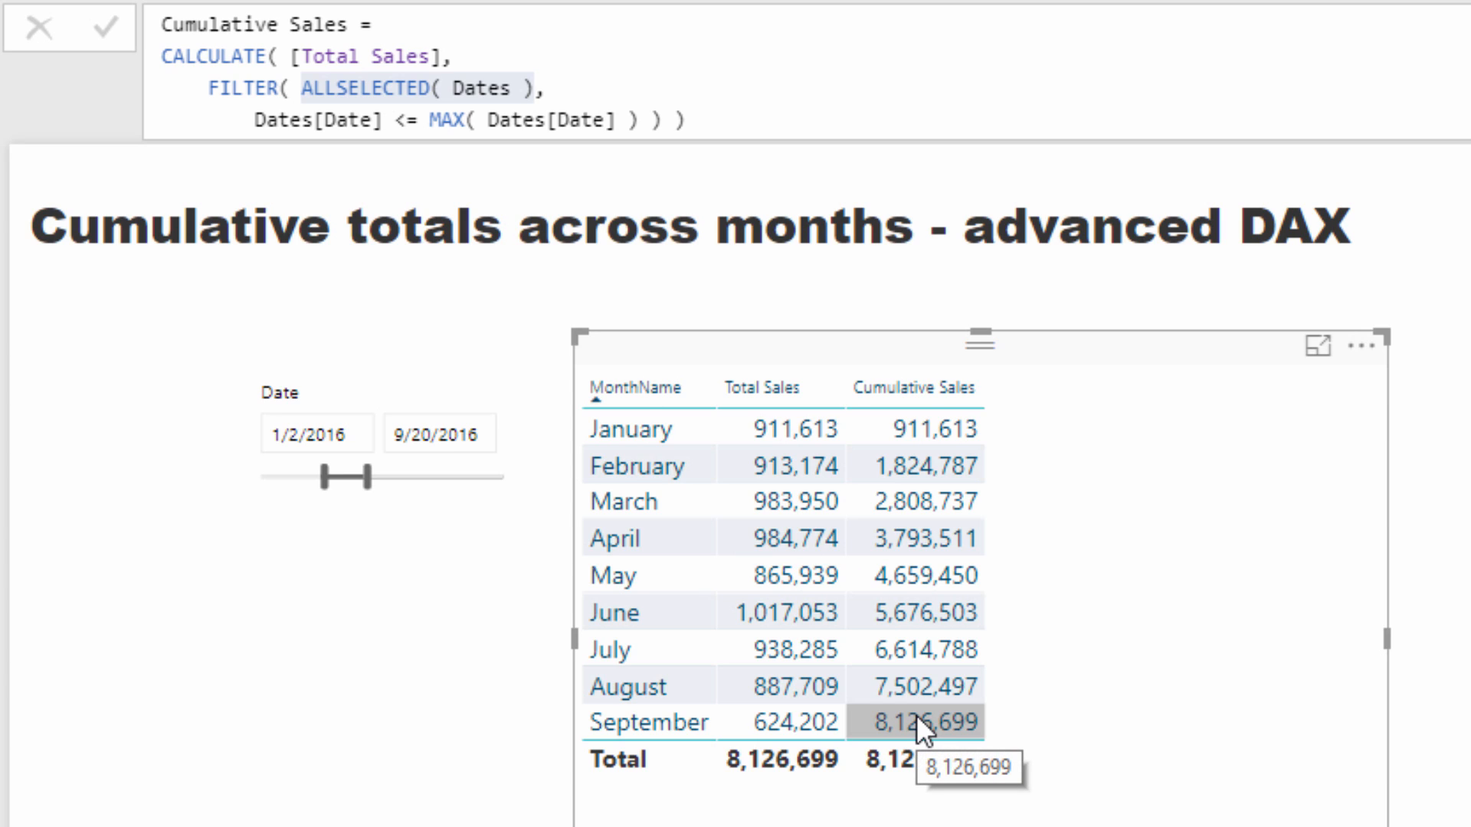
mouse_move(1106, 751)
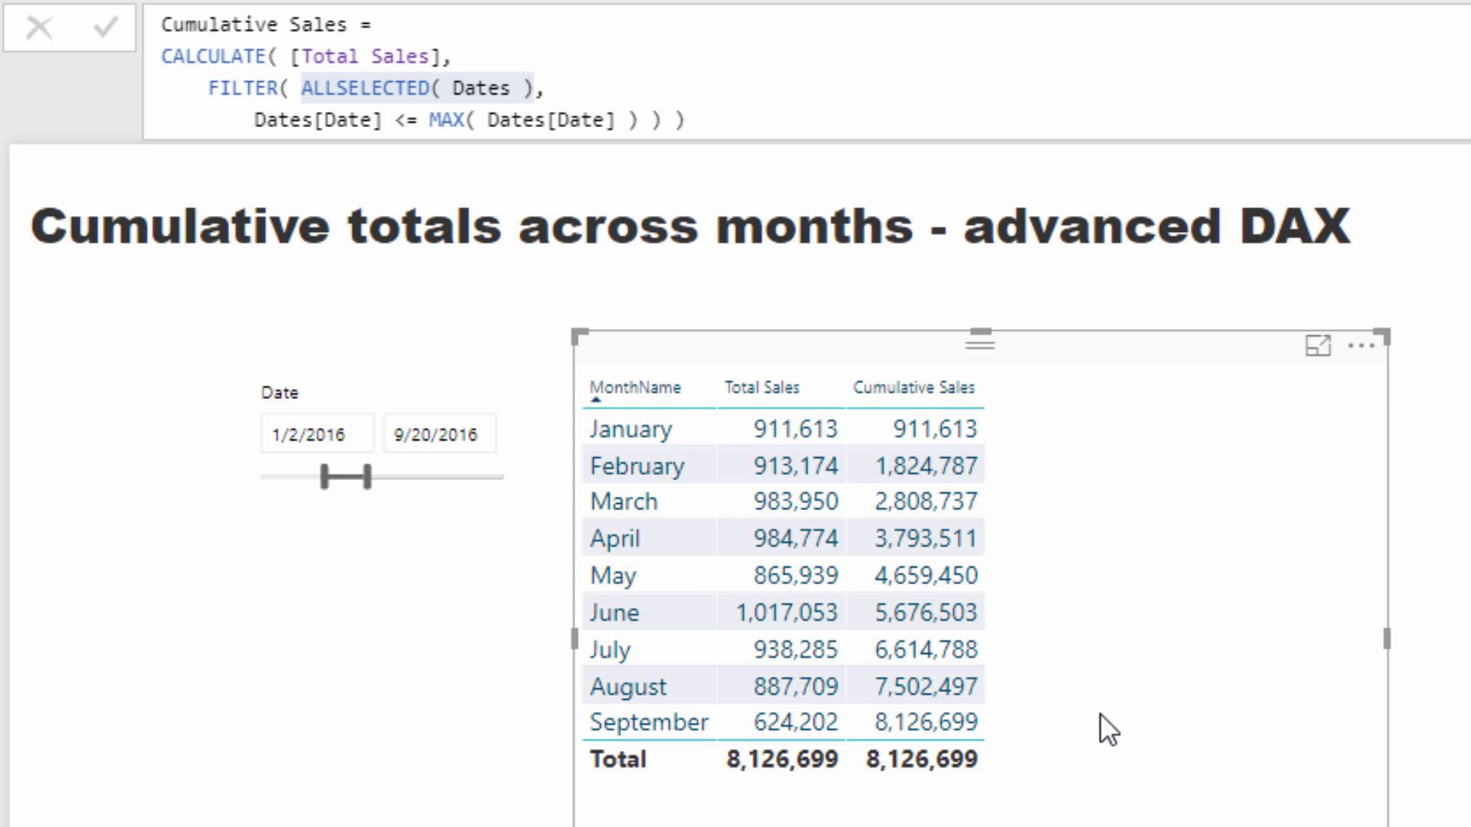
mouse_move(996, 699)
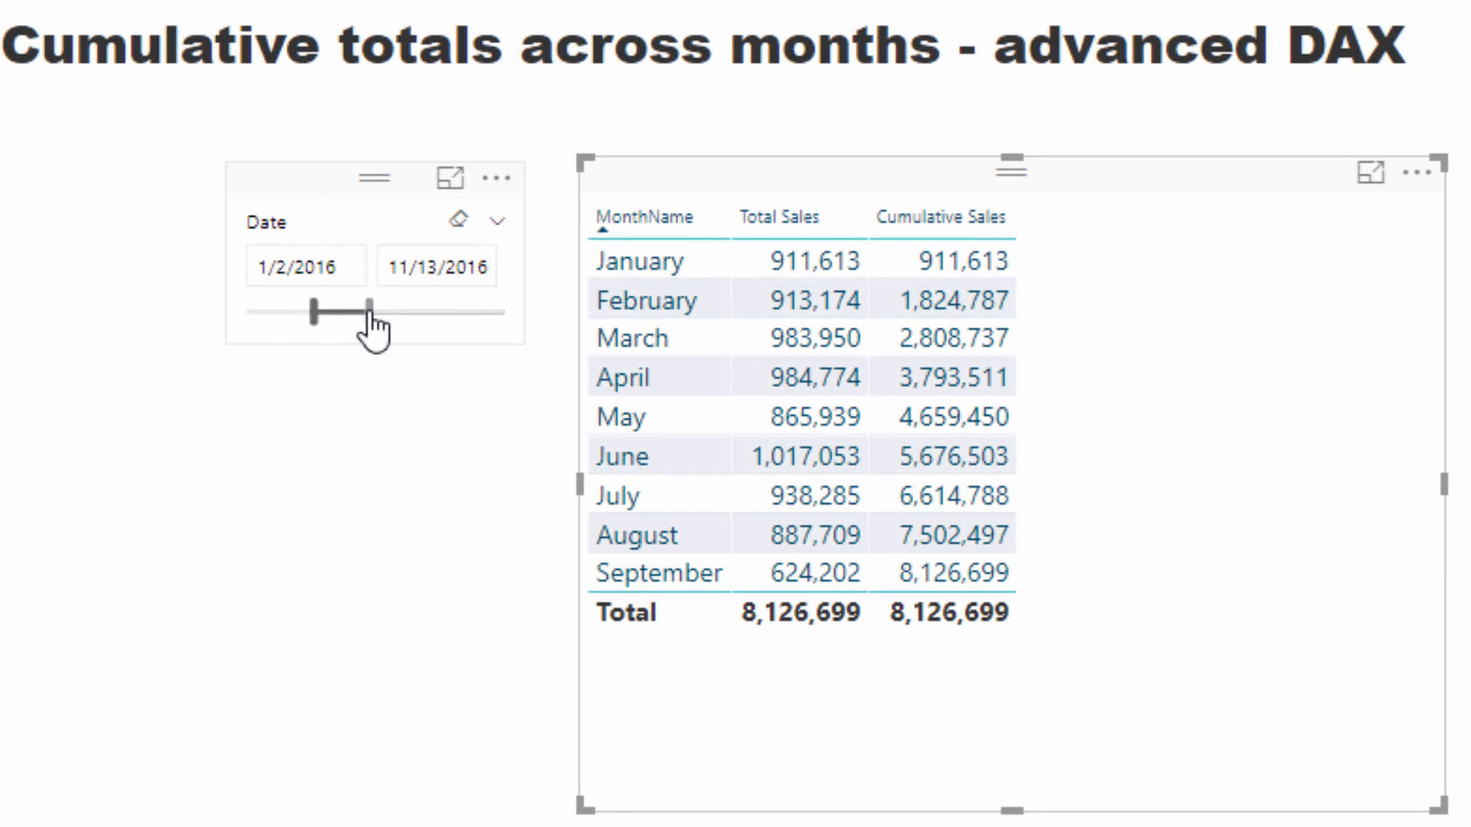
Step: Move the Date slicer's end date out to 2/7/2017 so totals accumulate into January–February 2017
drag(366, 311, 371, 311)
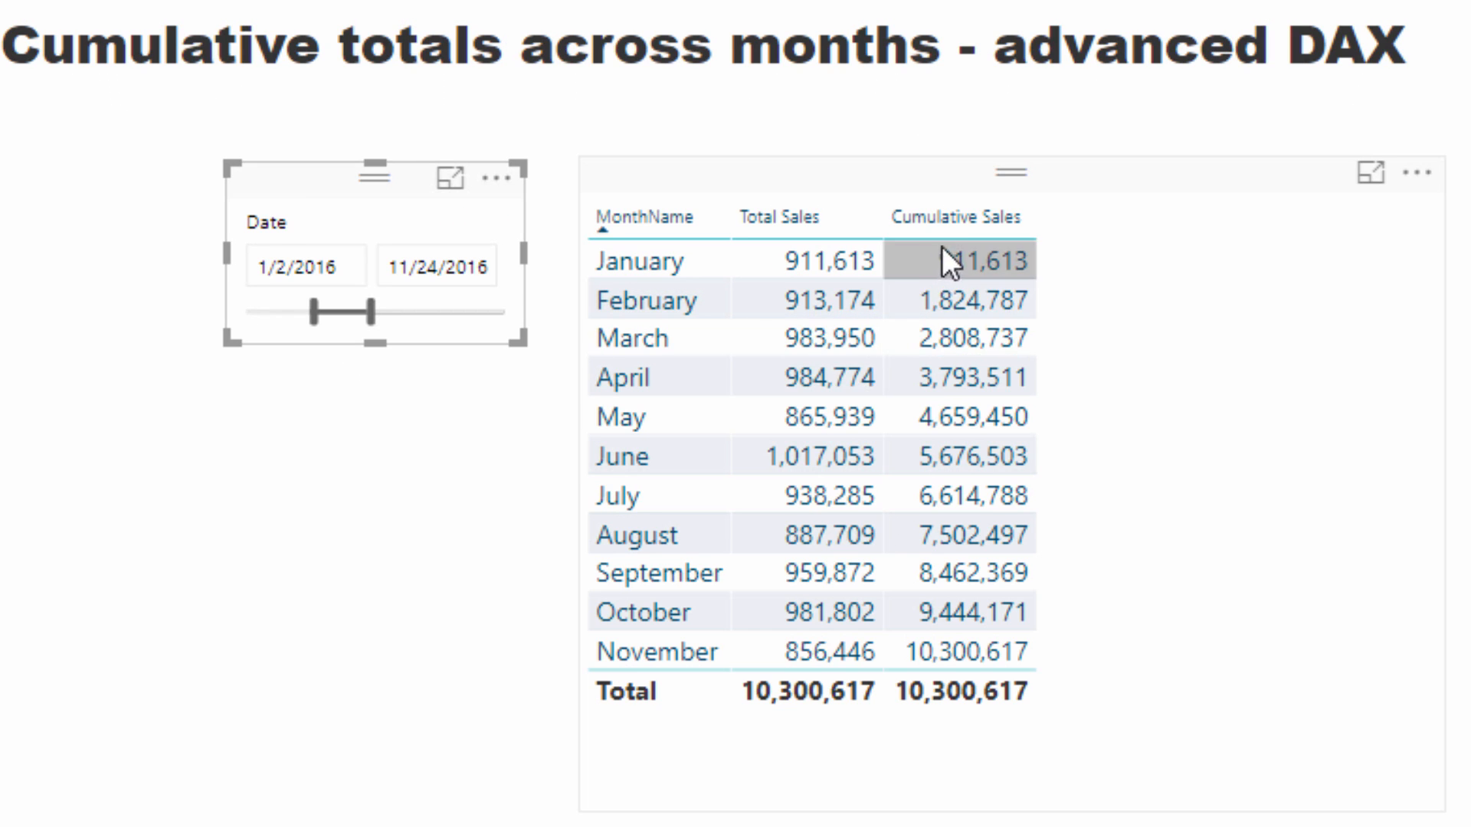
mouse_move(979, 478)
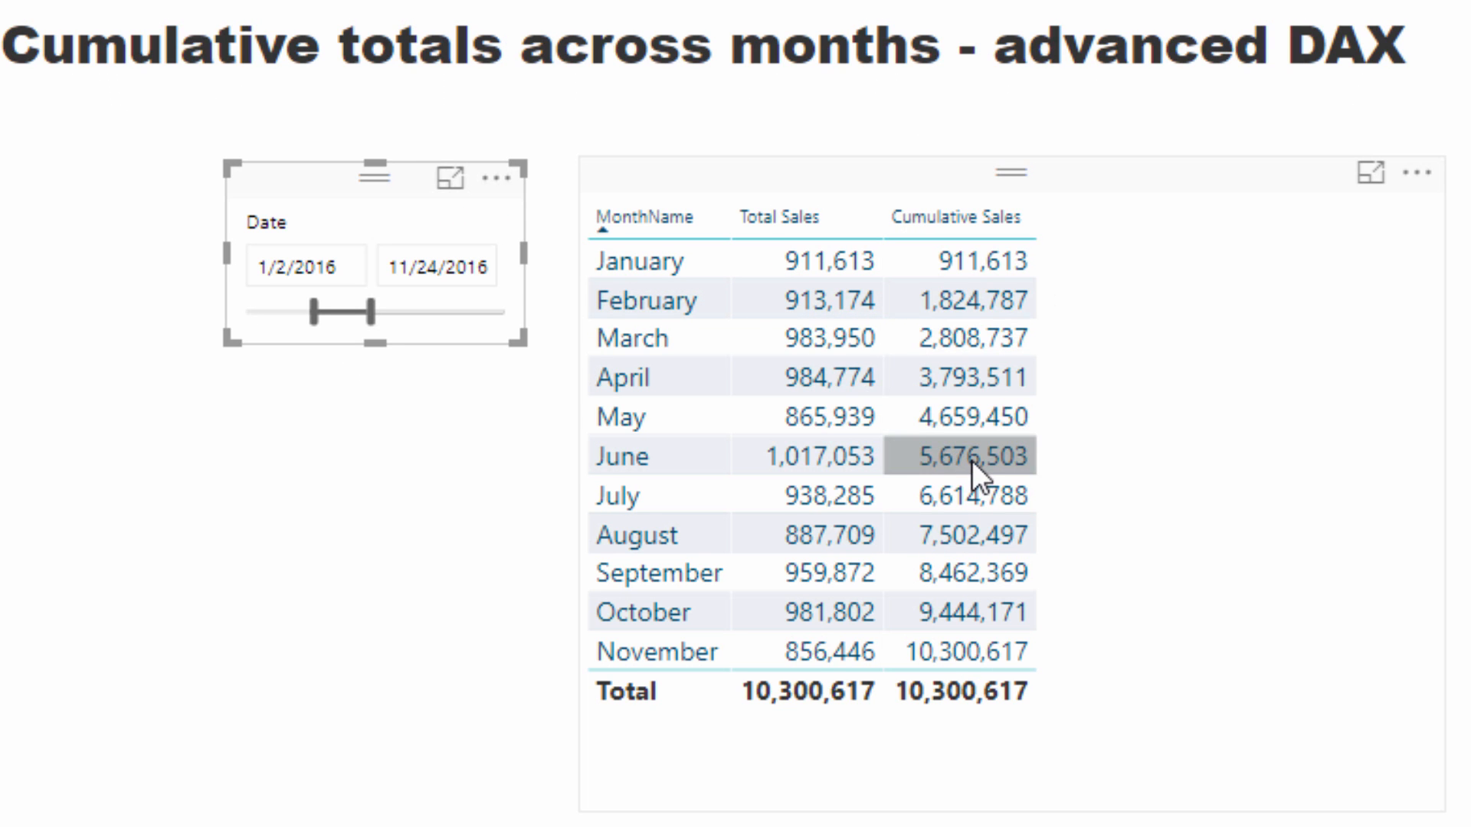
mouse_move(779, 329)
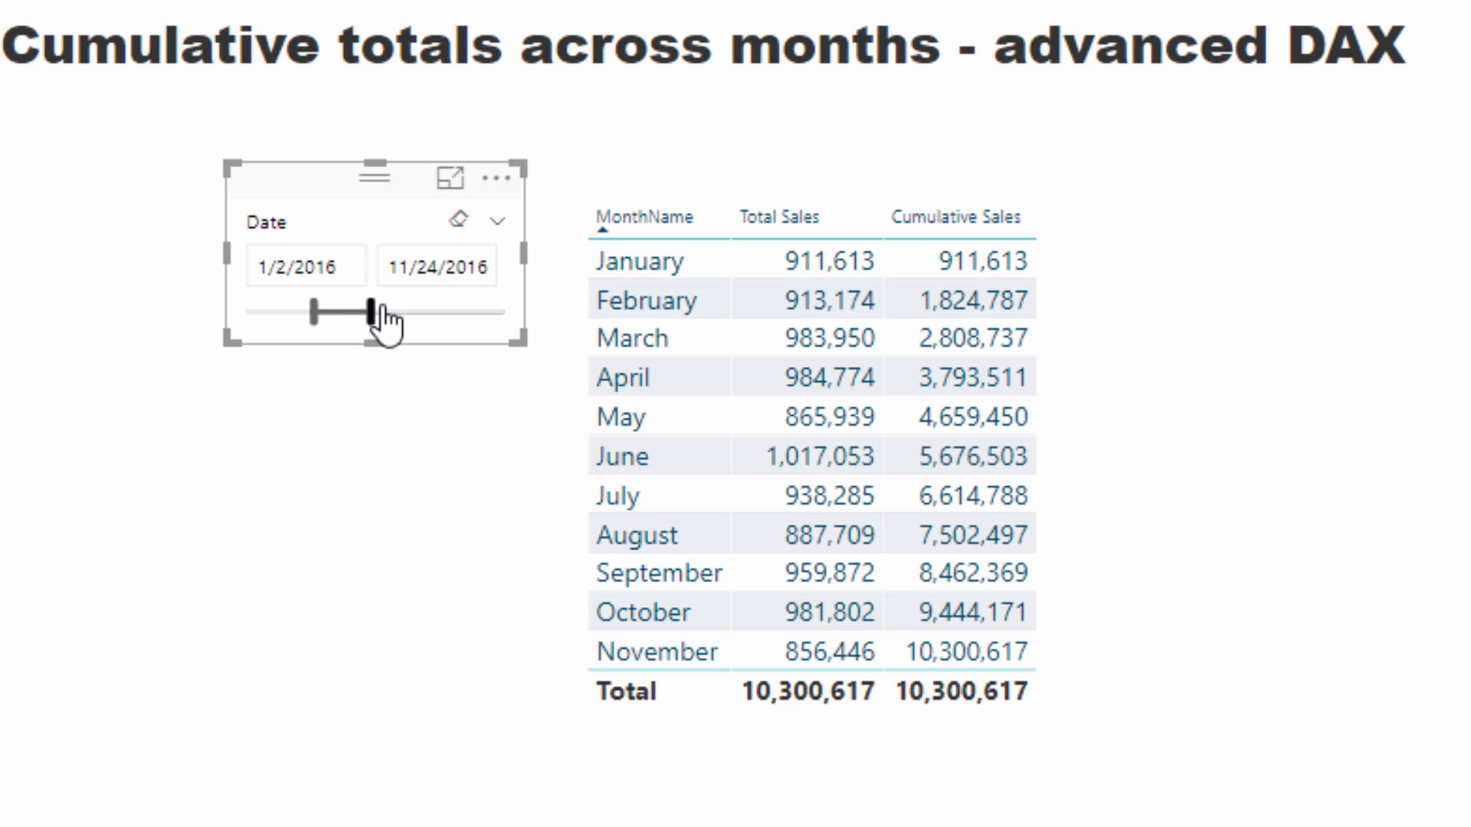
drag(375, 311, 380, 311)
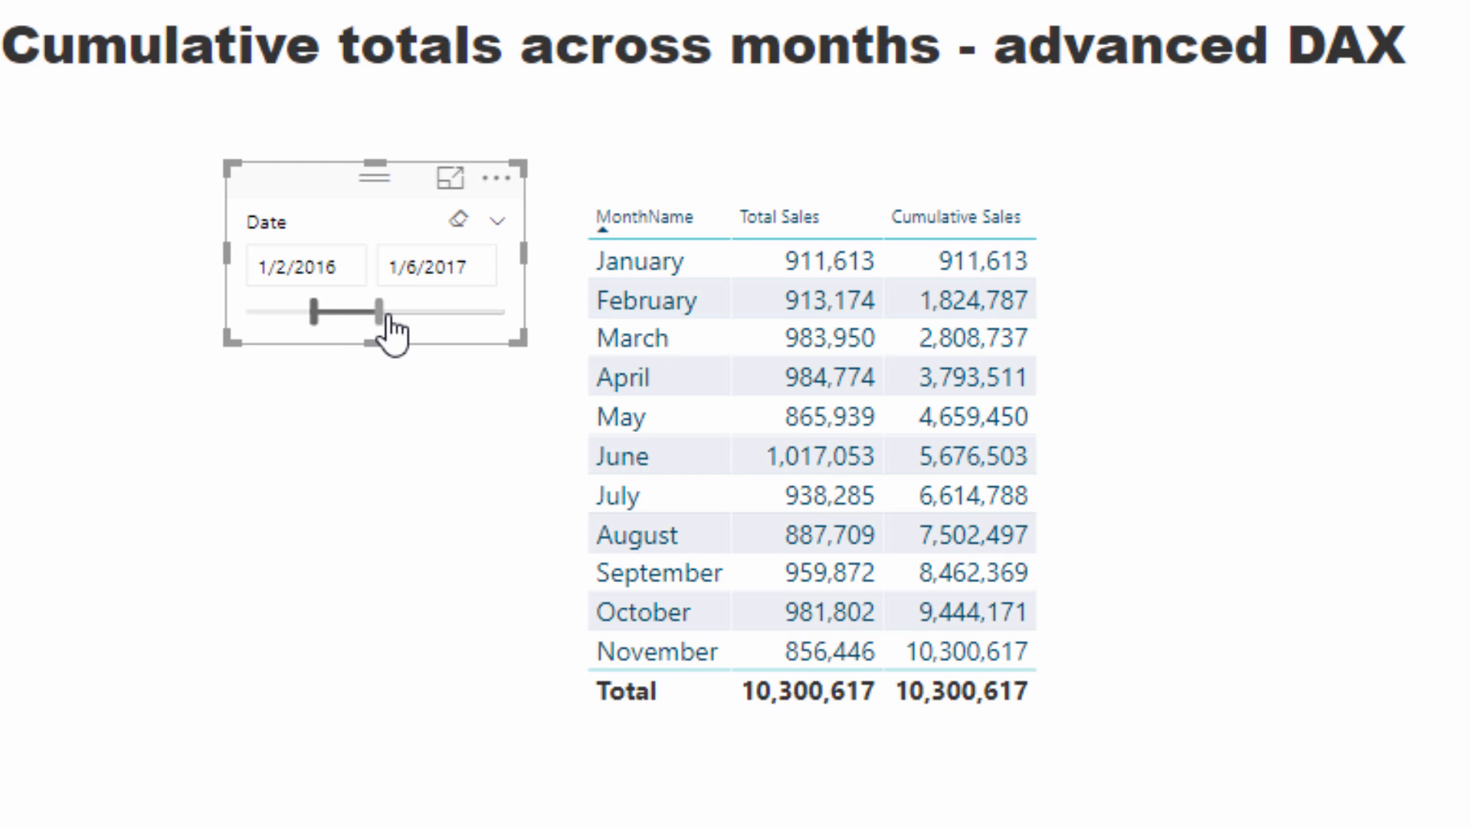
drag(378, 309, 388, 309)
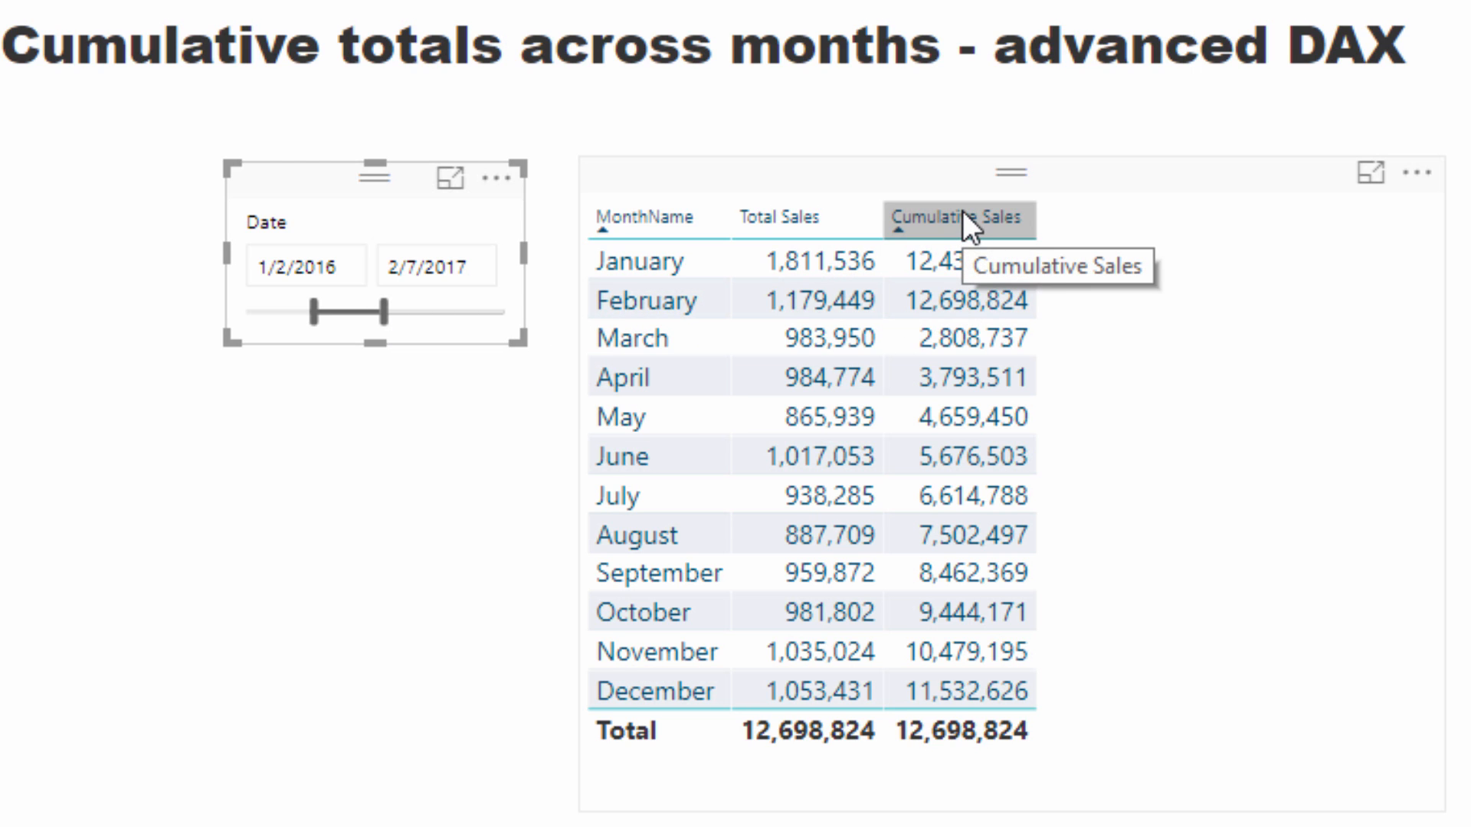
mouse_move(1218, 297)
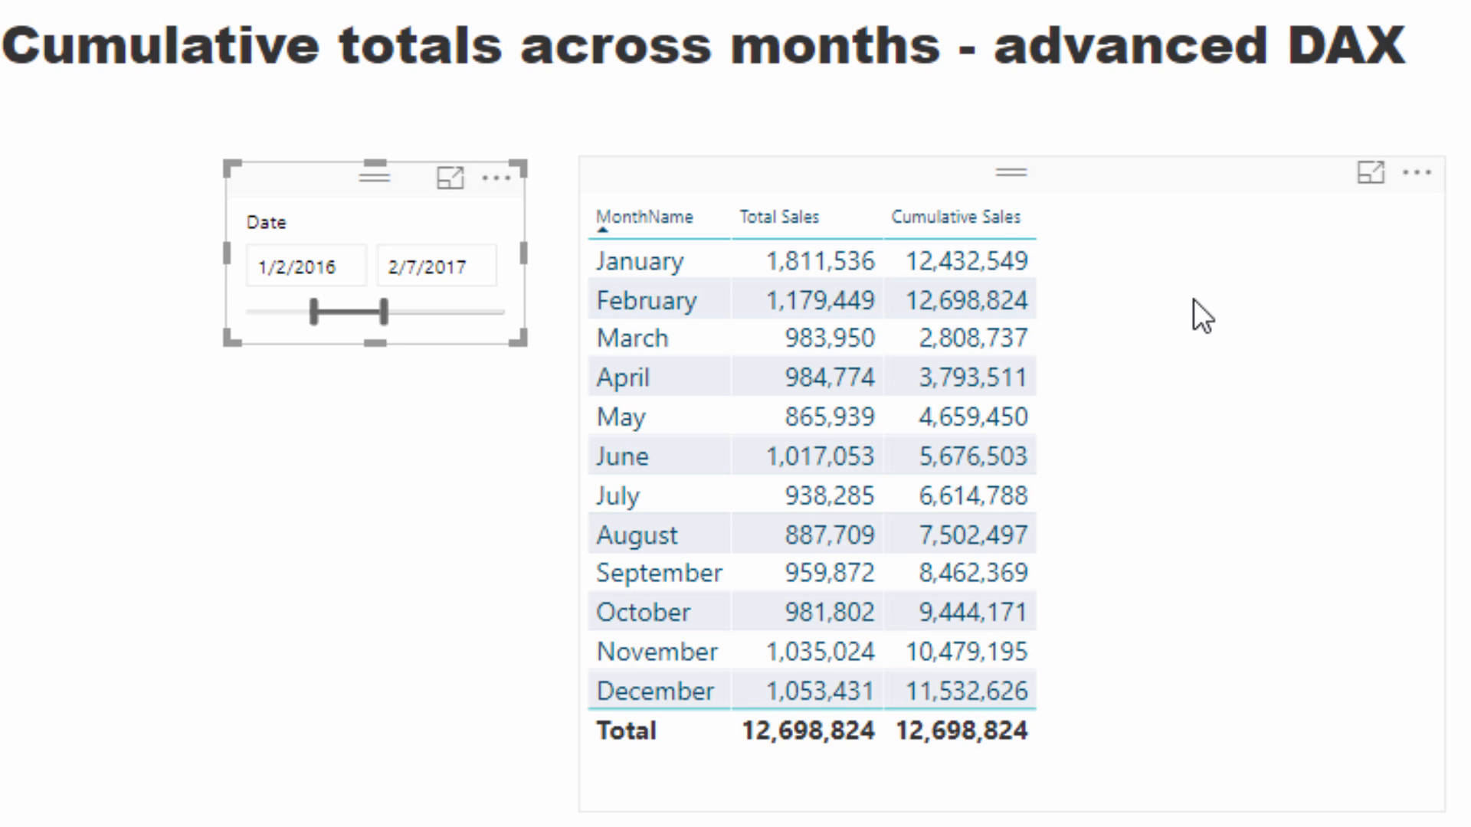
mouse_move(956, 268)
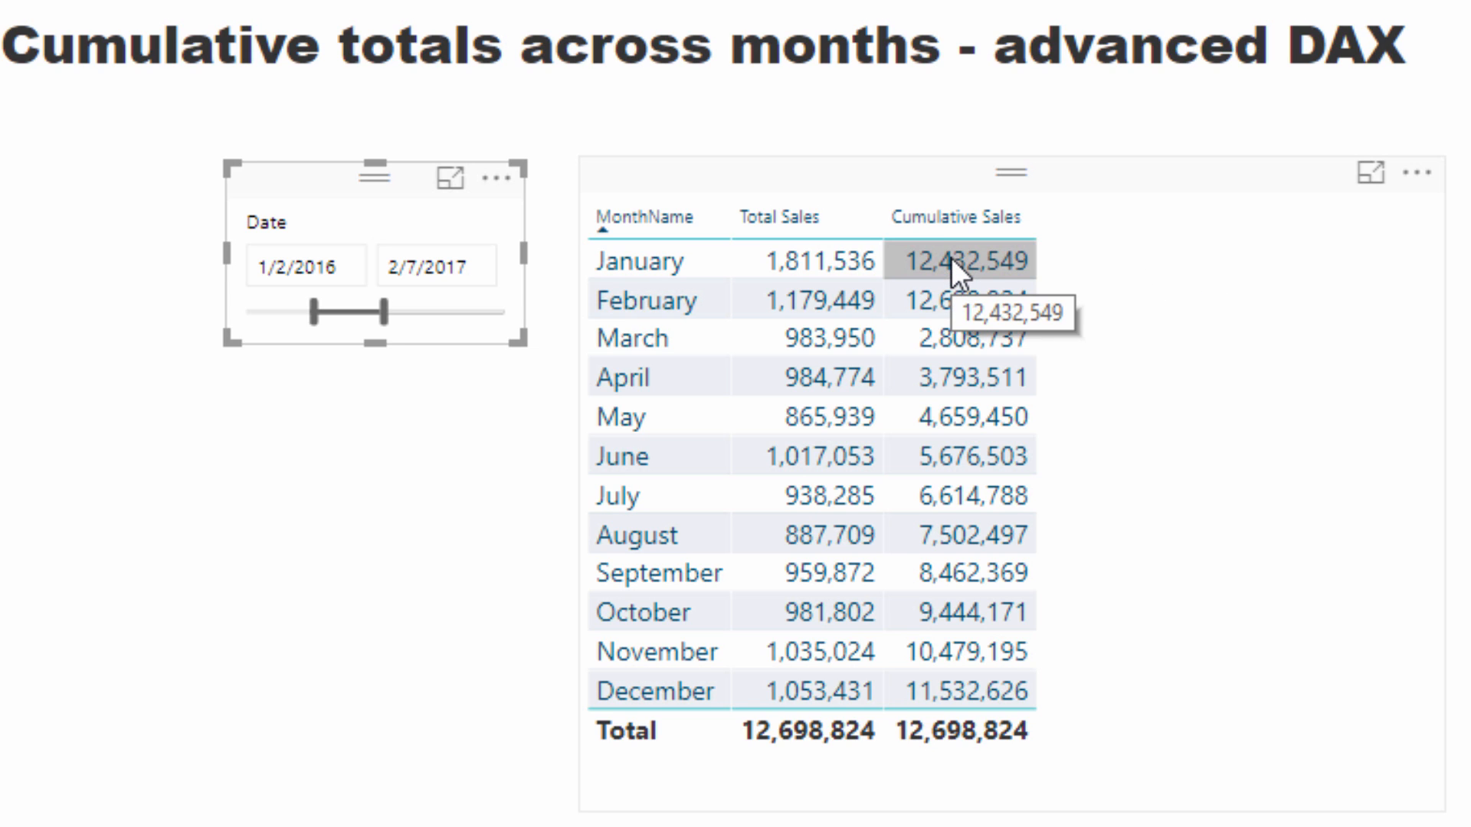
mouse_move(996, 268)
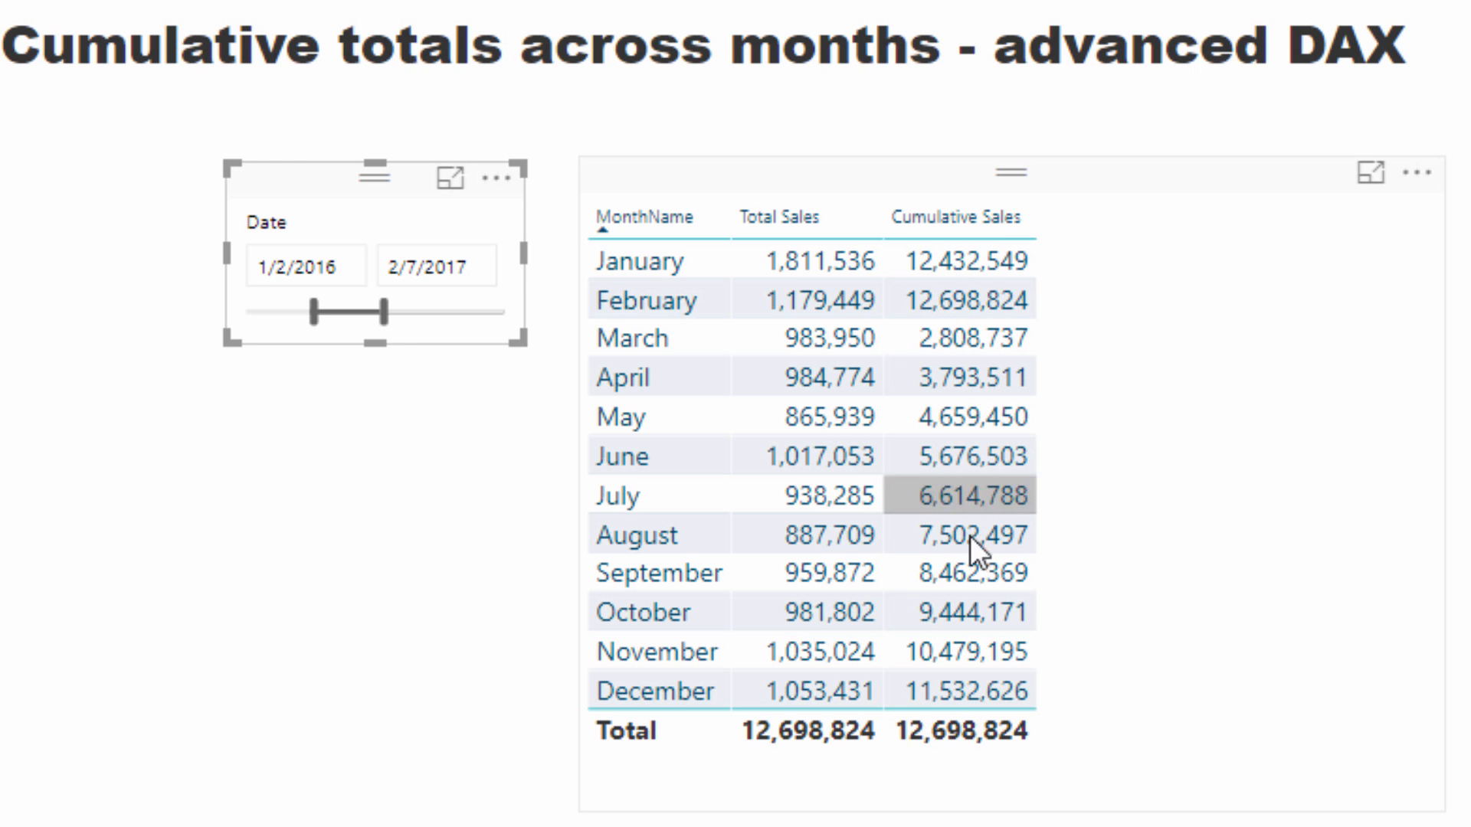
mouse_move(971, 311)
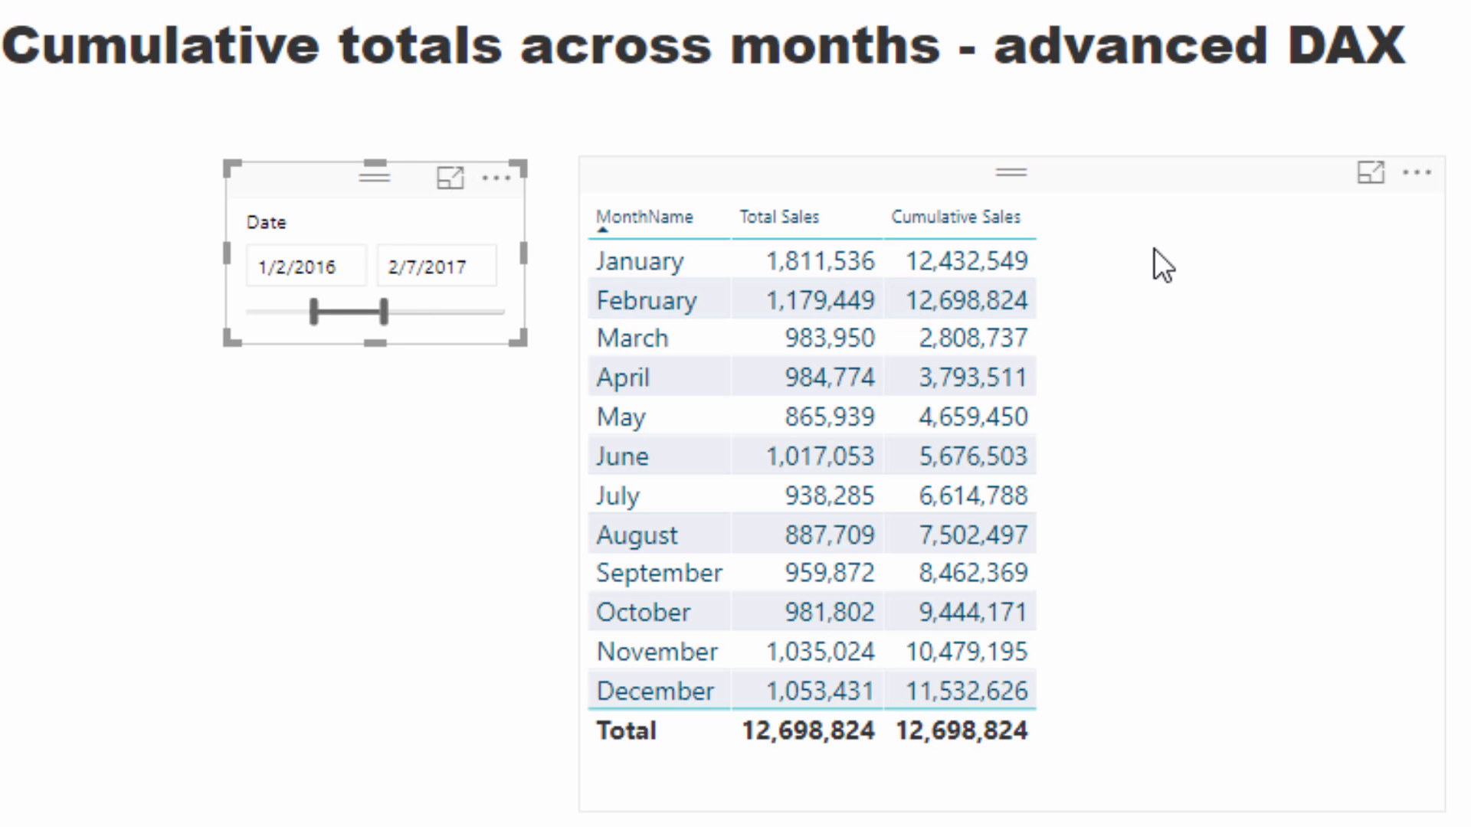
mouse_move(1168, 302)
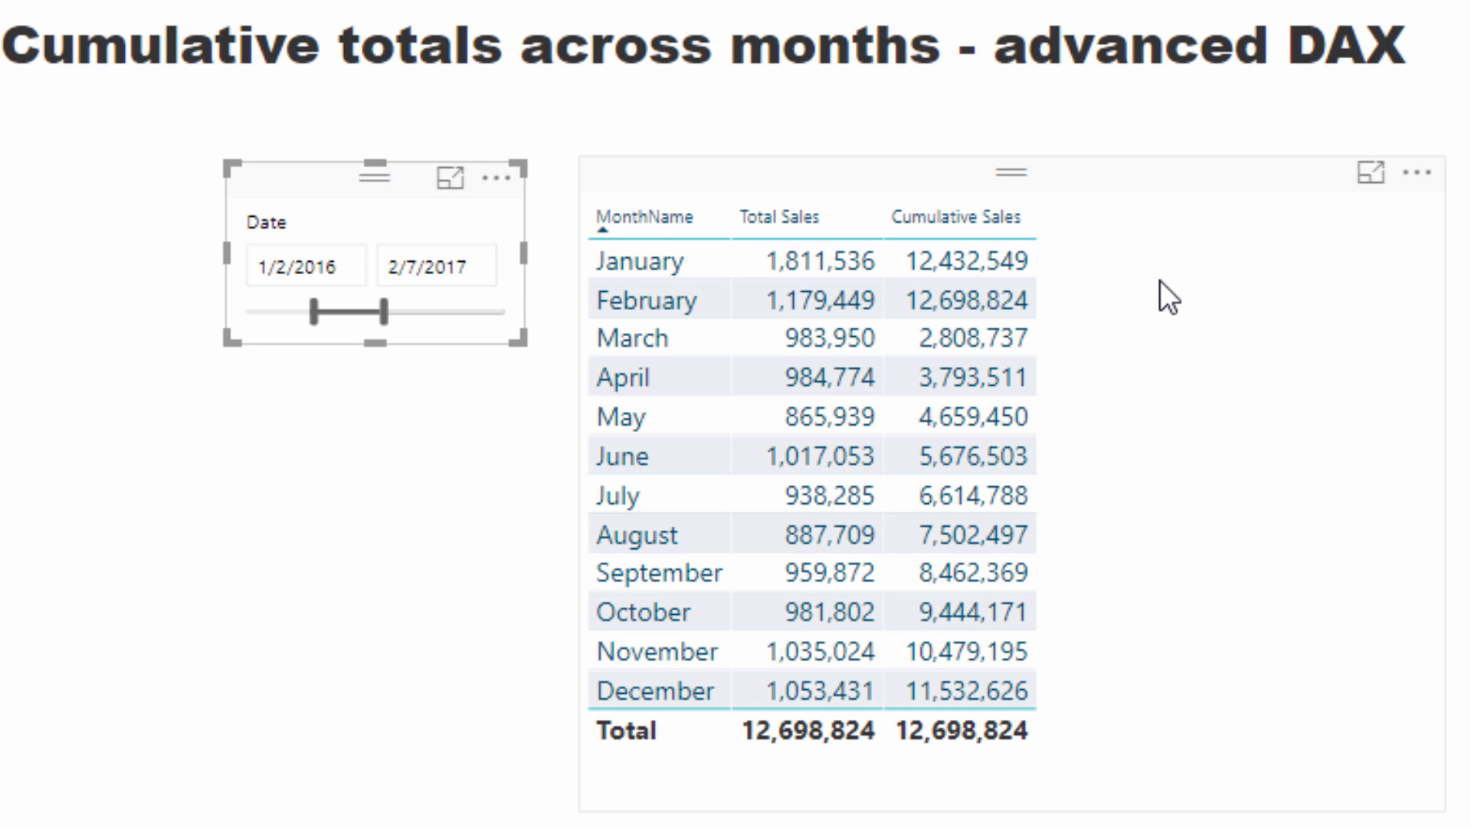
mouse_move(1112, 353)
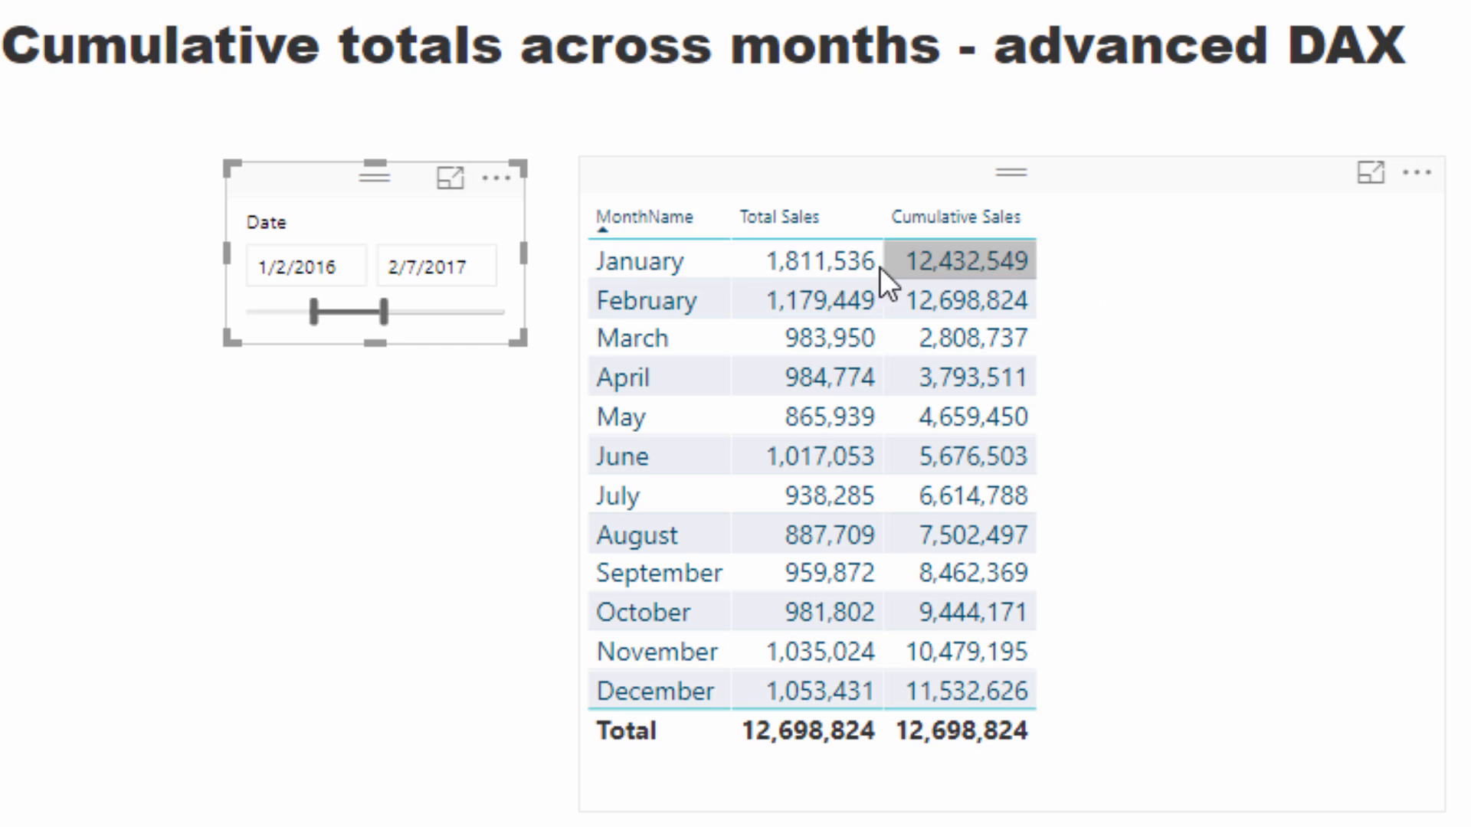
mouse_move(959, 707)
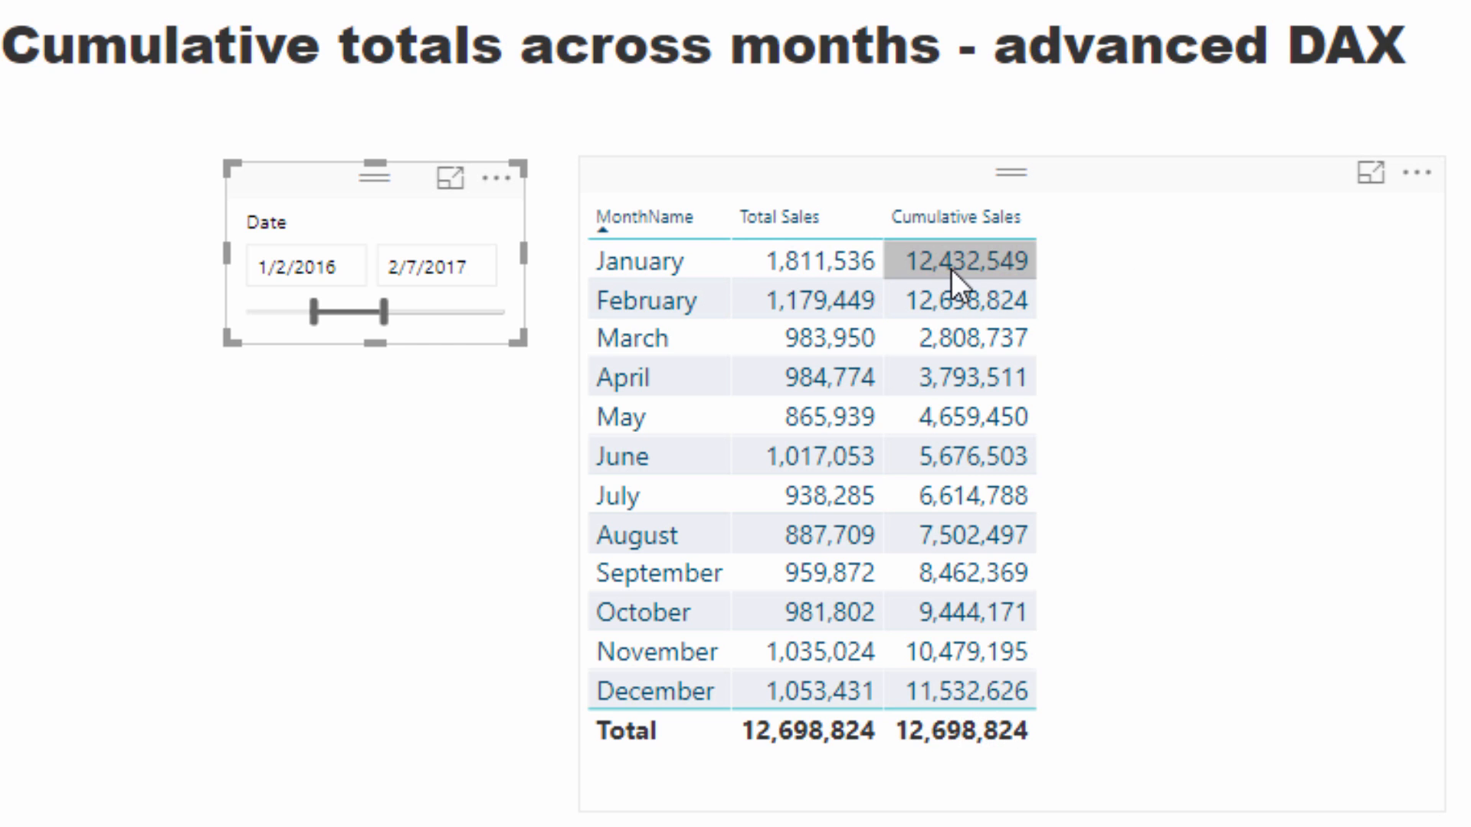
mouse_move(1033, 322)
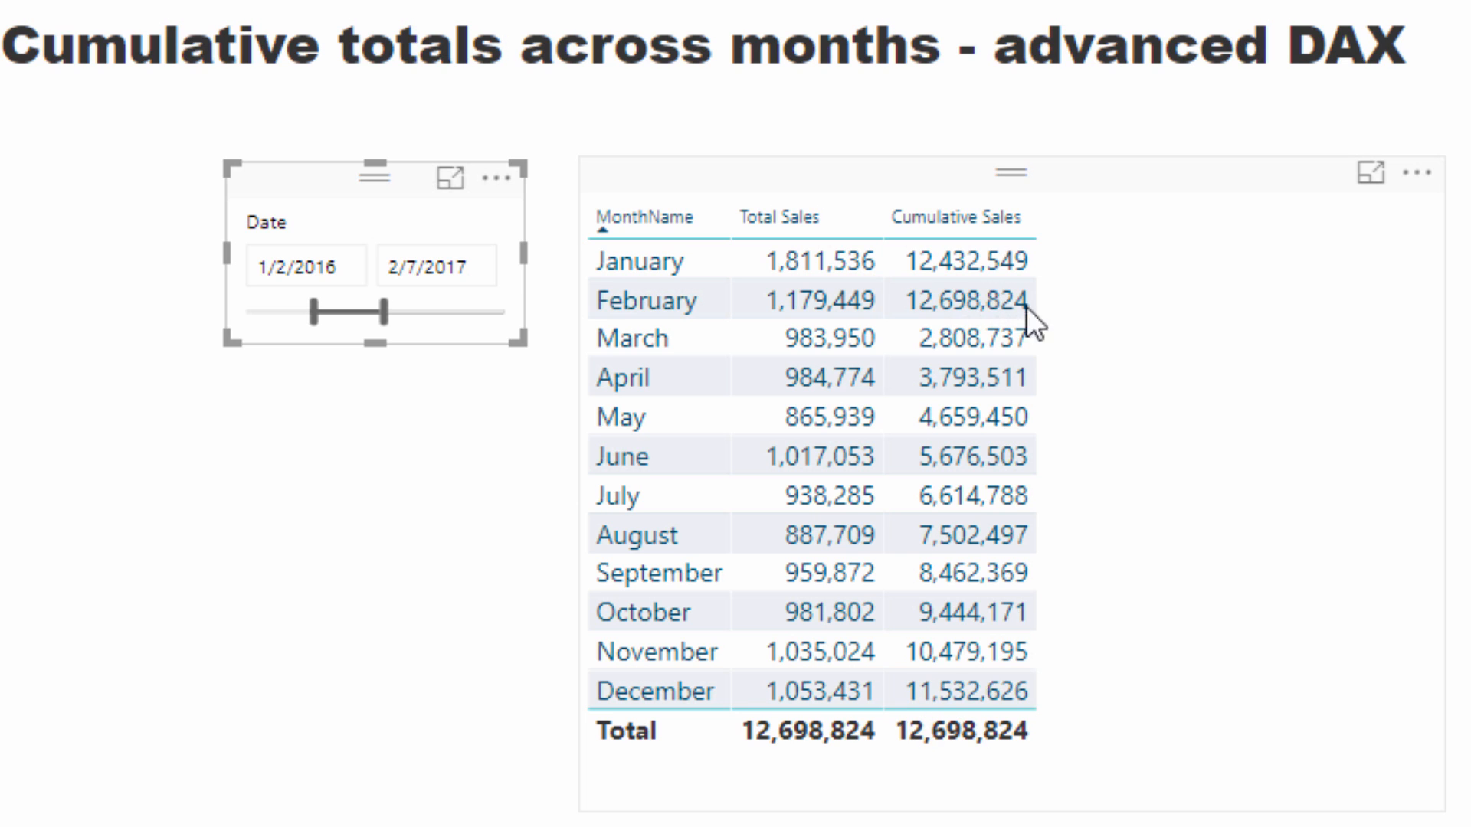
Step: Push the slicer end date out to July 2017, then pull it back toward January 2017 and 11/24/2016
drag(385, 313, 404, 309)
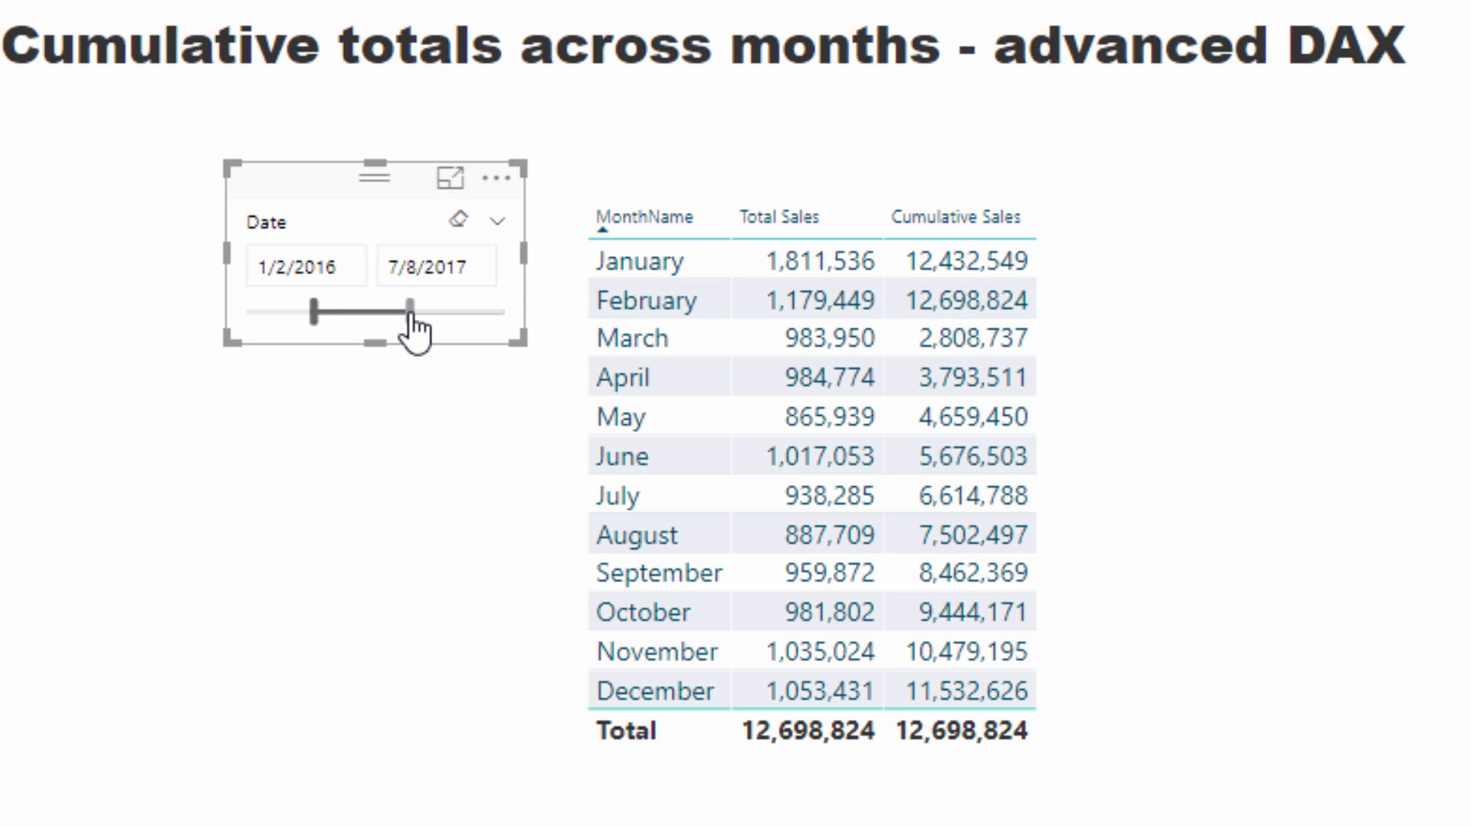
drag(406, 313, 516, 331)
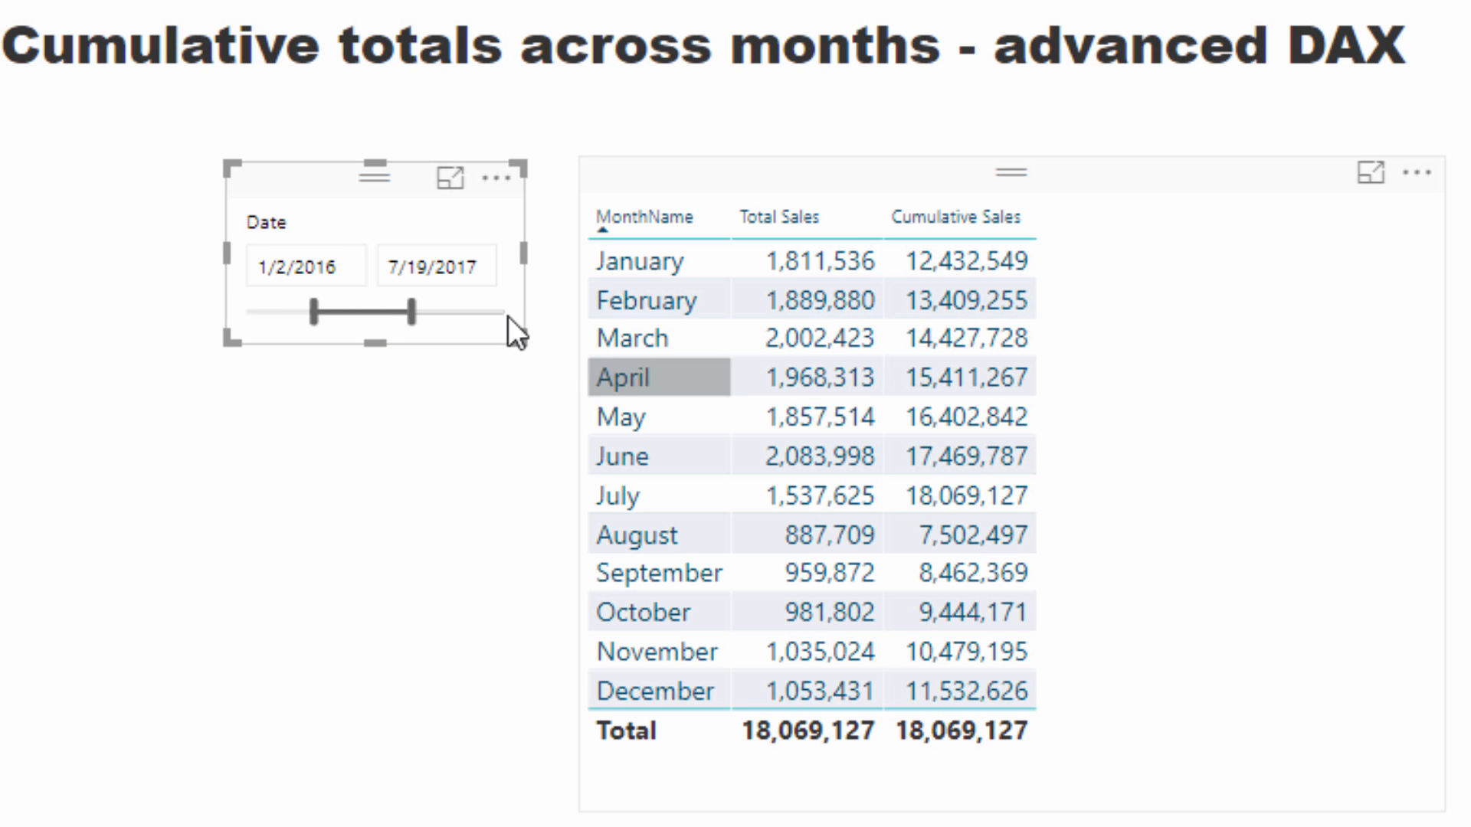
drag(385, 313, 415, 312)
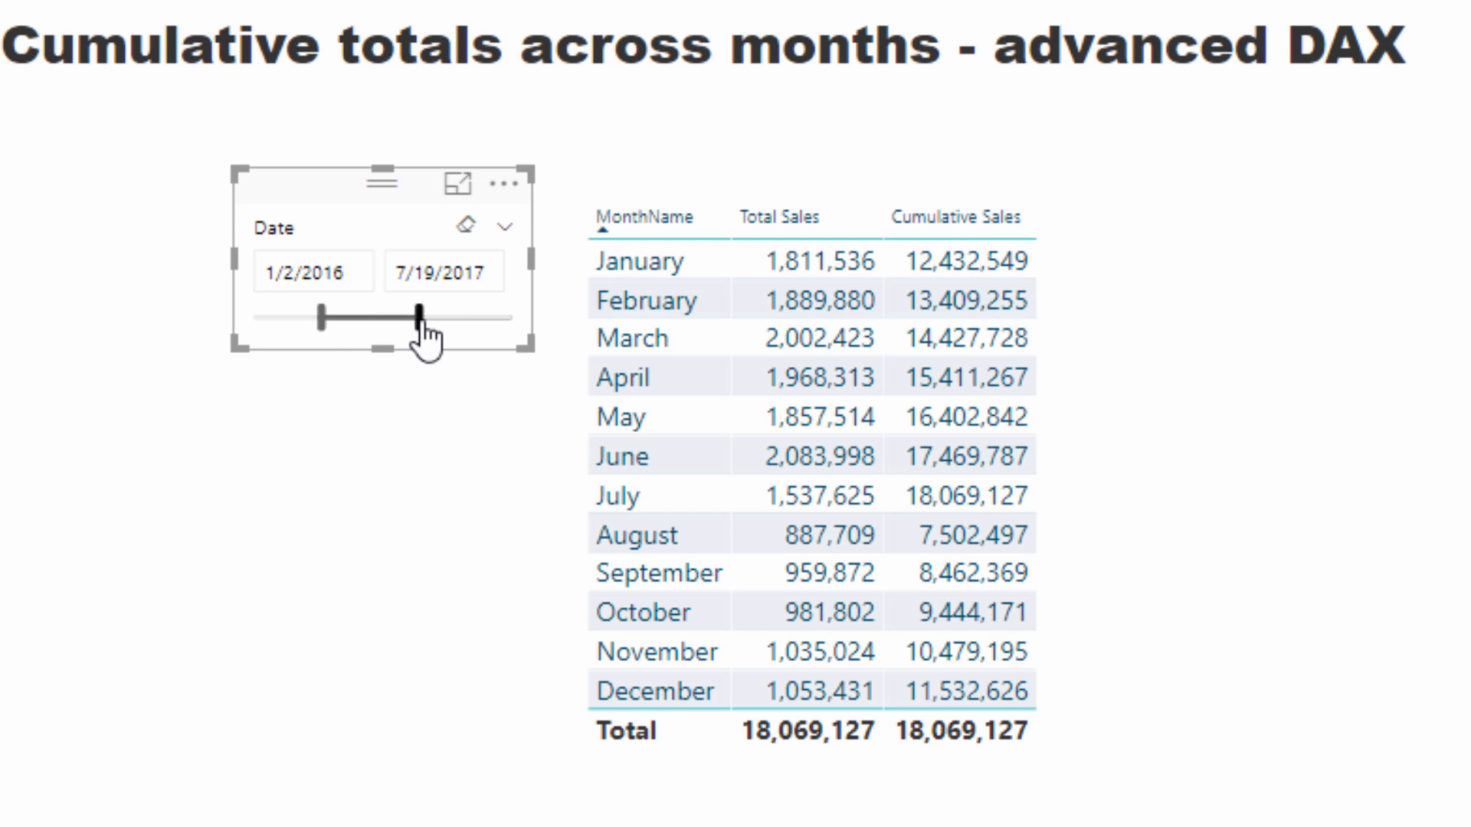
drag(415, 316, 473, 317)
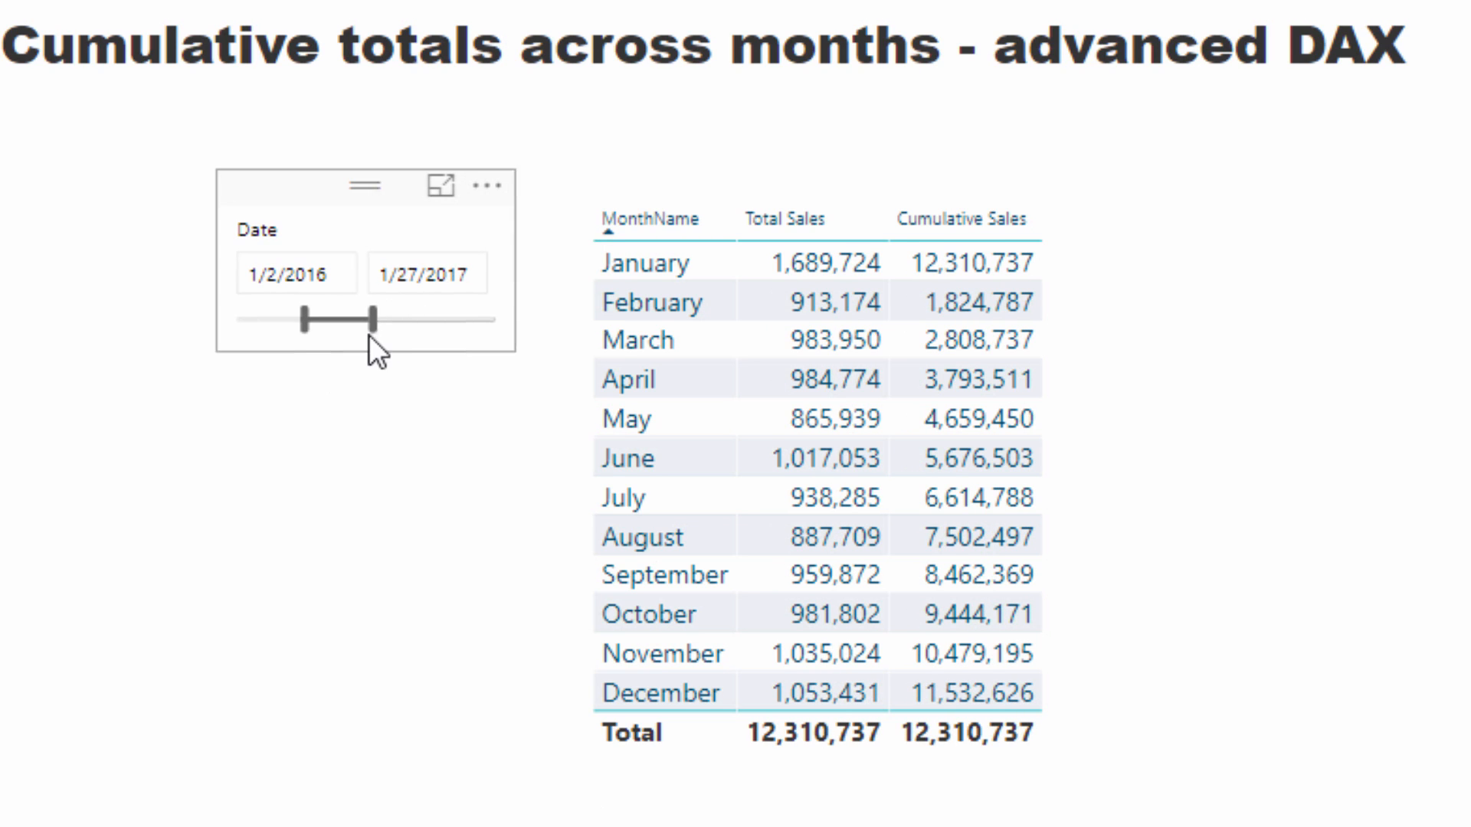
drag(369, 318, 328, 319)
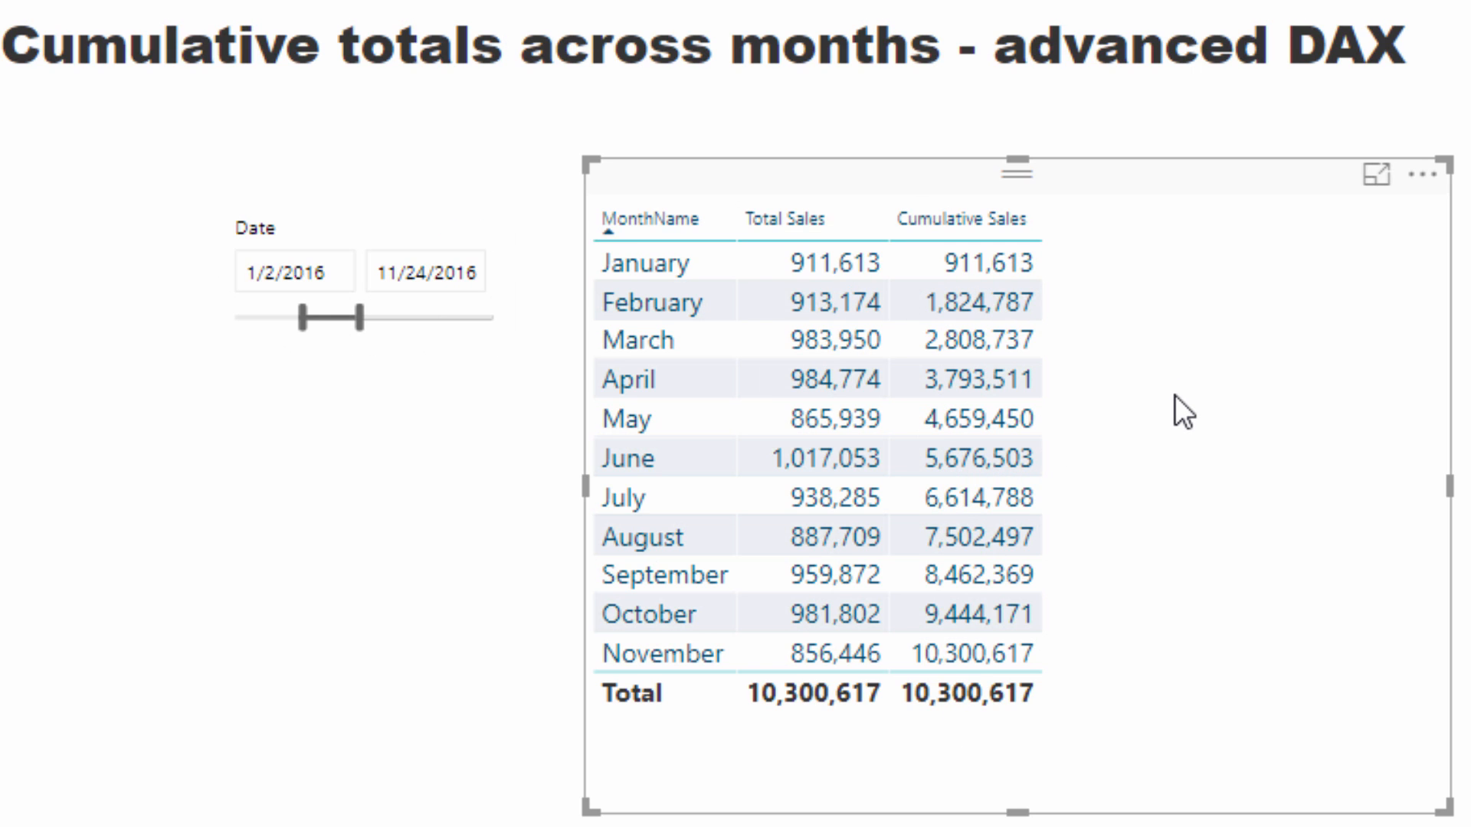
mouse_move(1297, 231)
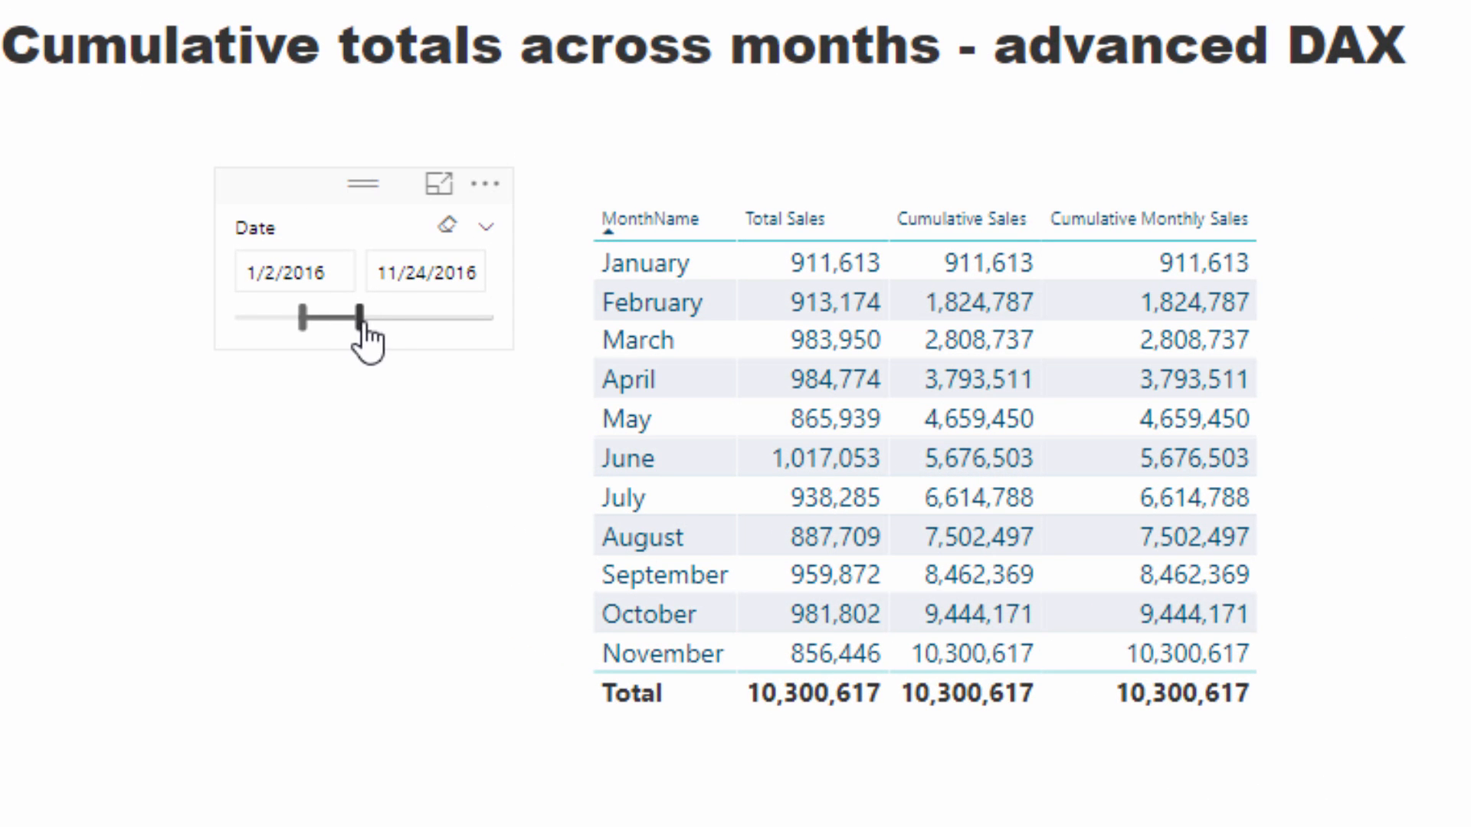
Step: Extend the slicer end date to 6/27/2017 and select the table showing 17,341,271 by December
drag(357, 317, 412, 317)
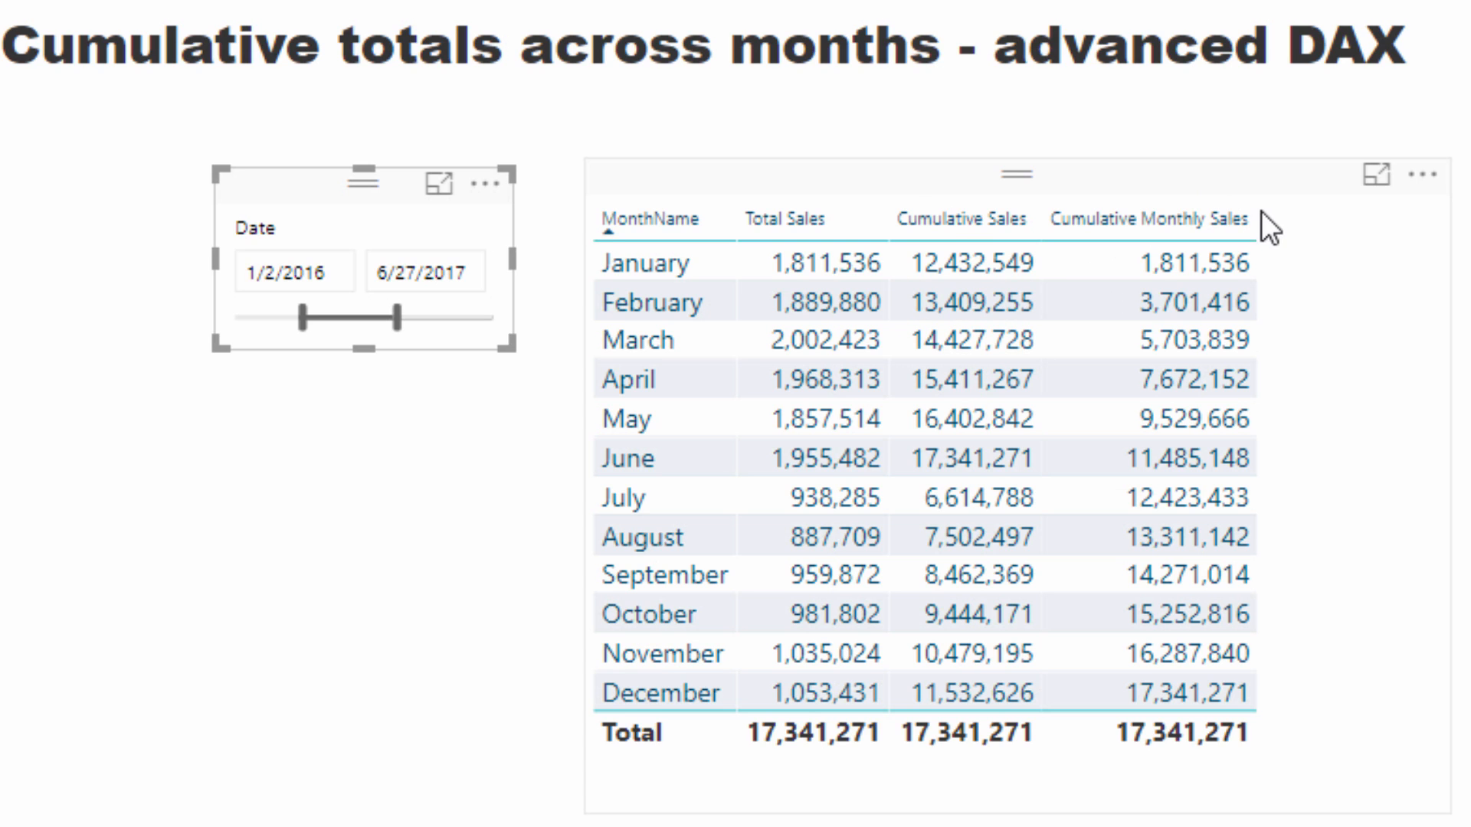
click(818, 693)
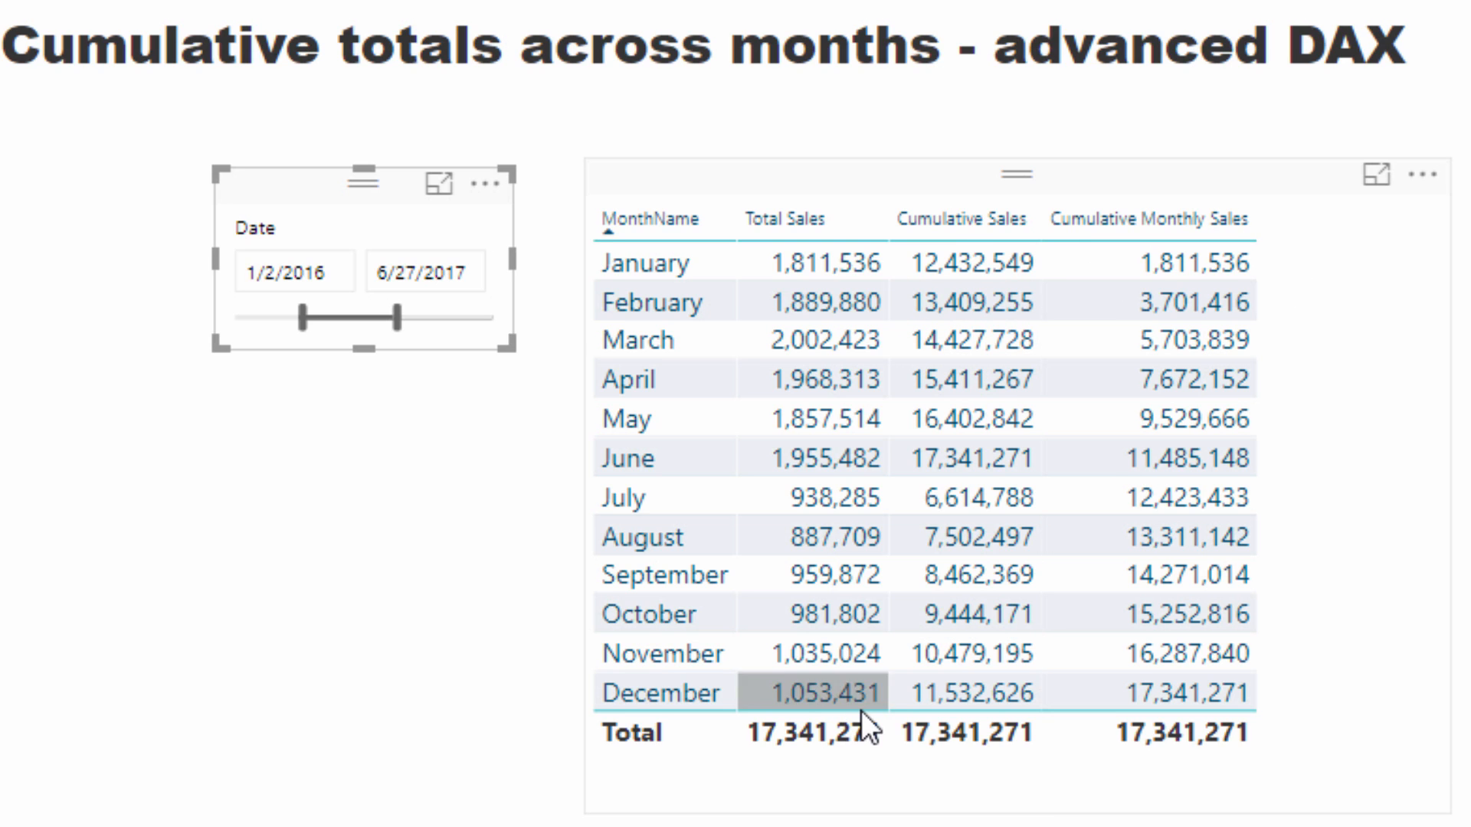
mouse_move(1214, 629)
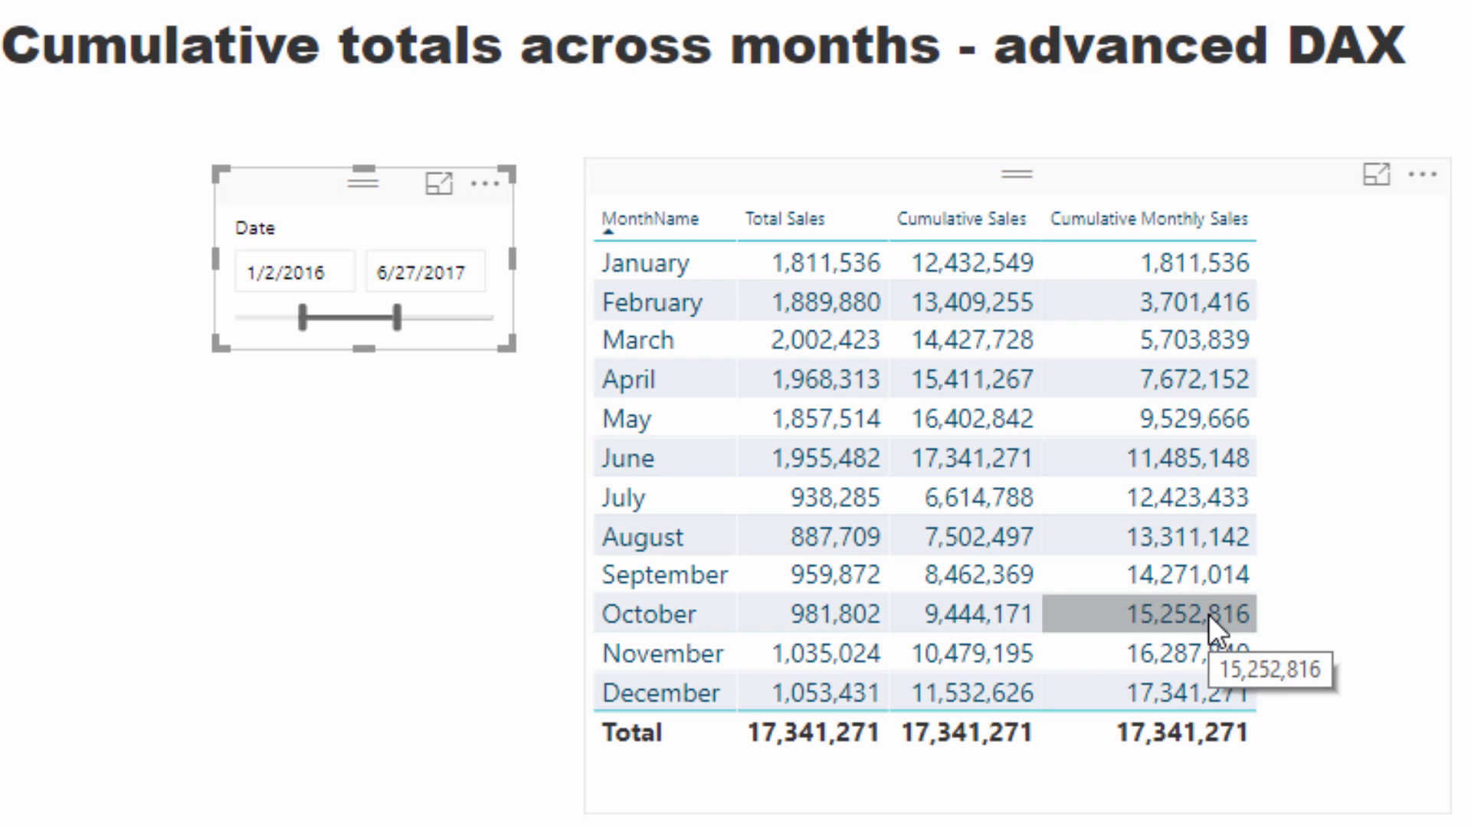
mouse_move(1293, 242)
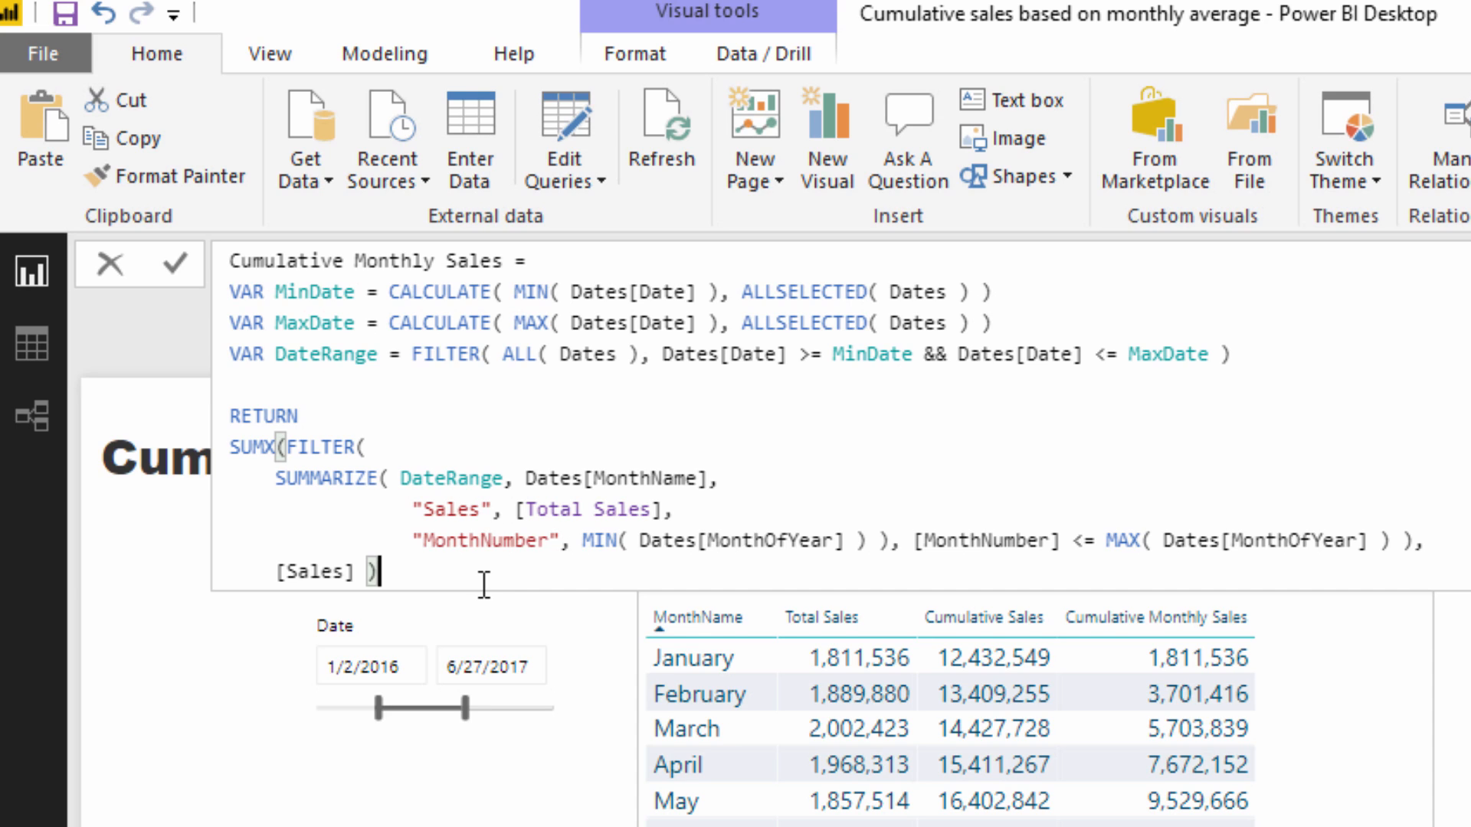
mouse_move(686, 598)
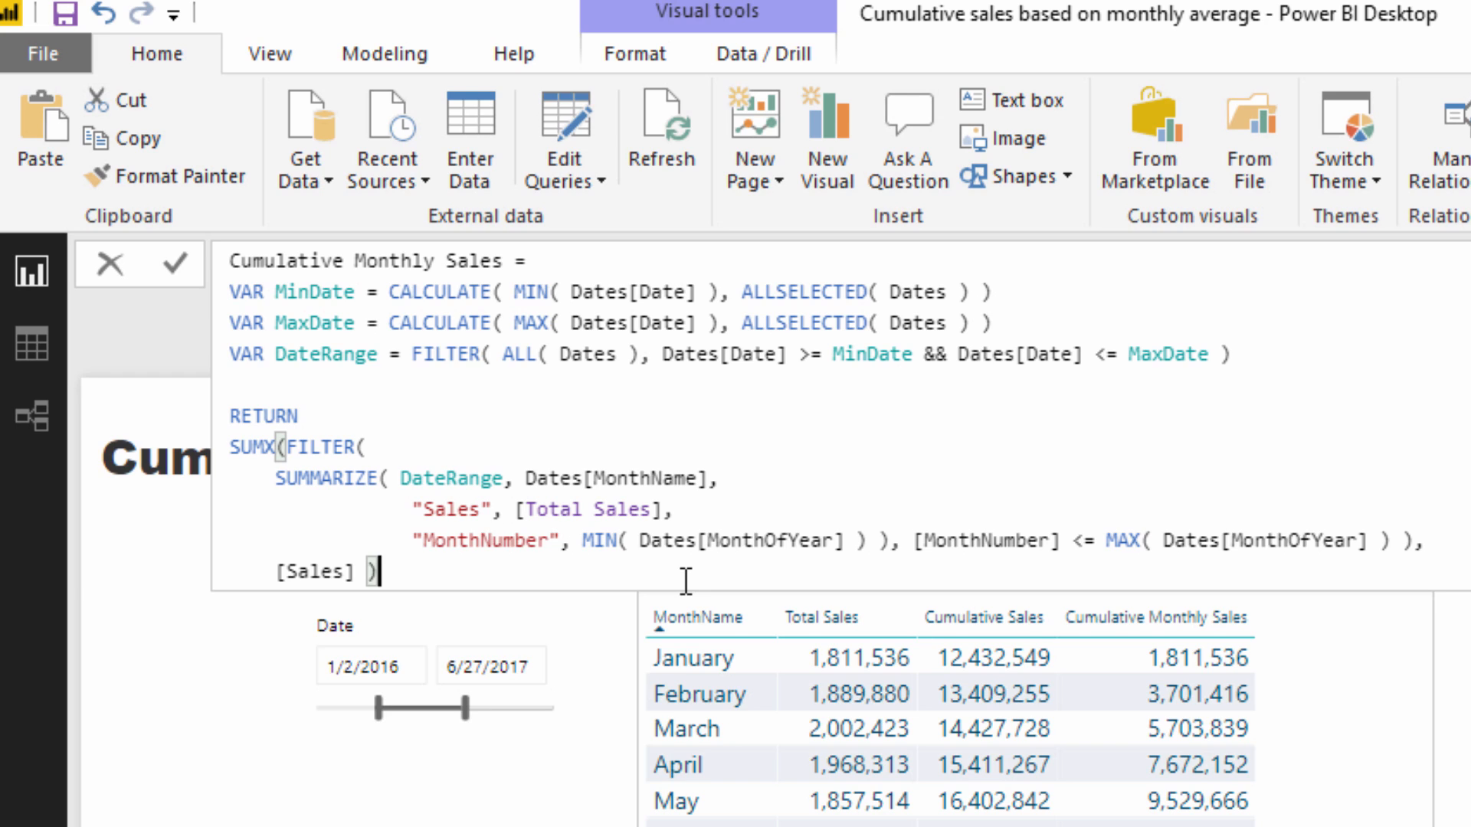
mouse_move(890, 380)
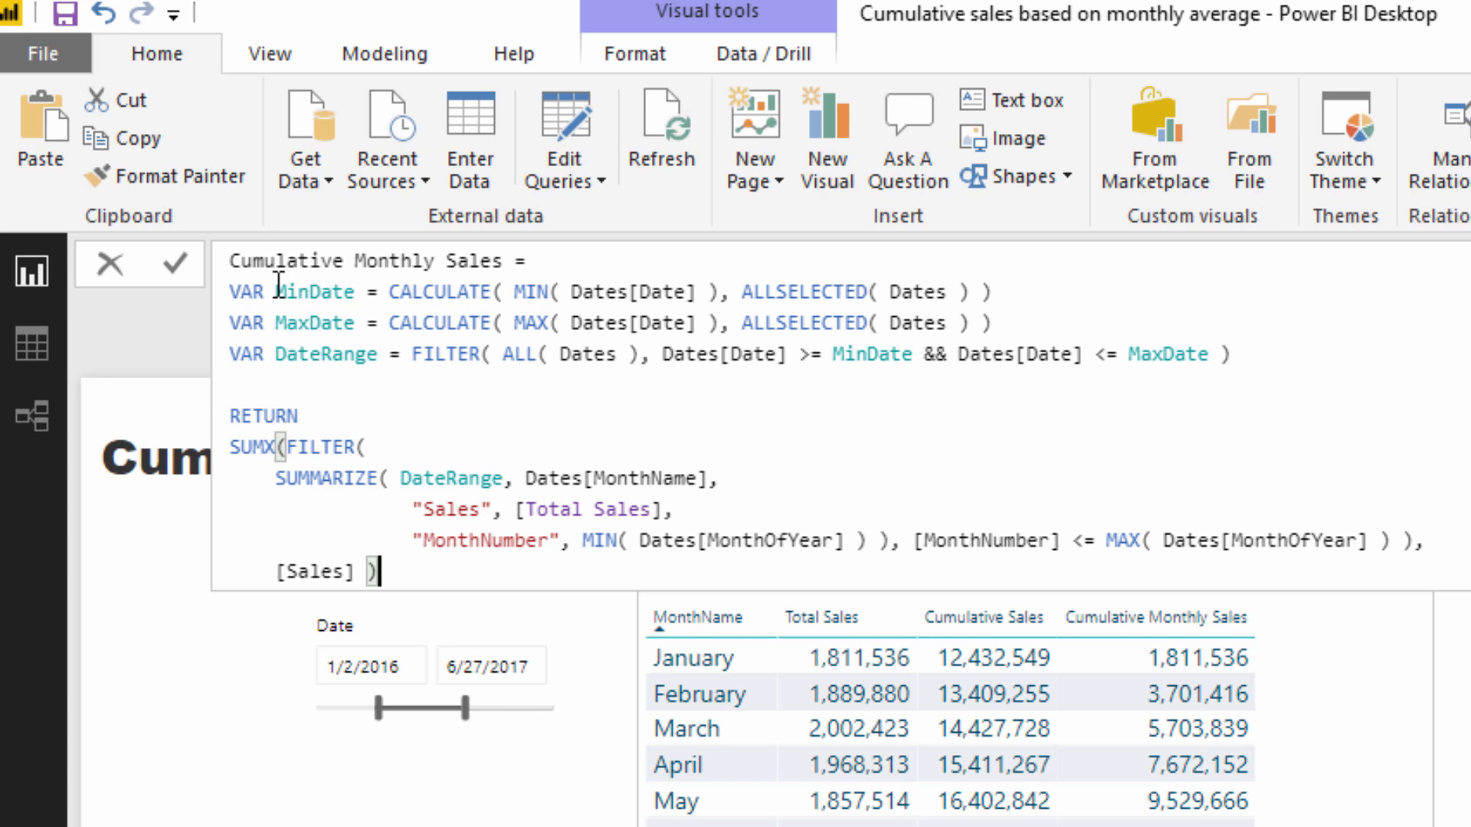
Step: Highlight the MinDate calculation and the DateRange variable in the Cumulative Monthly Sales formula
double_click(314, 323)
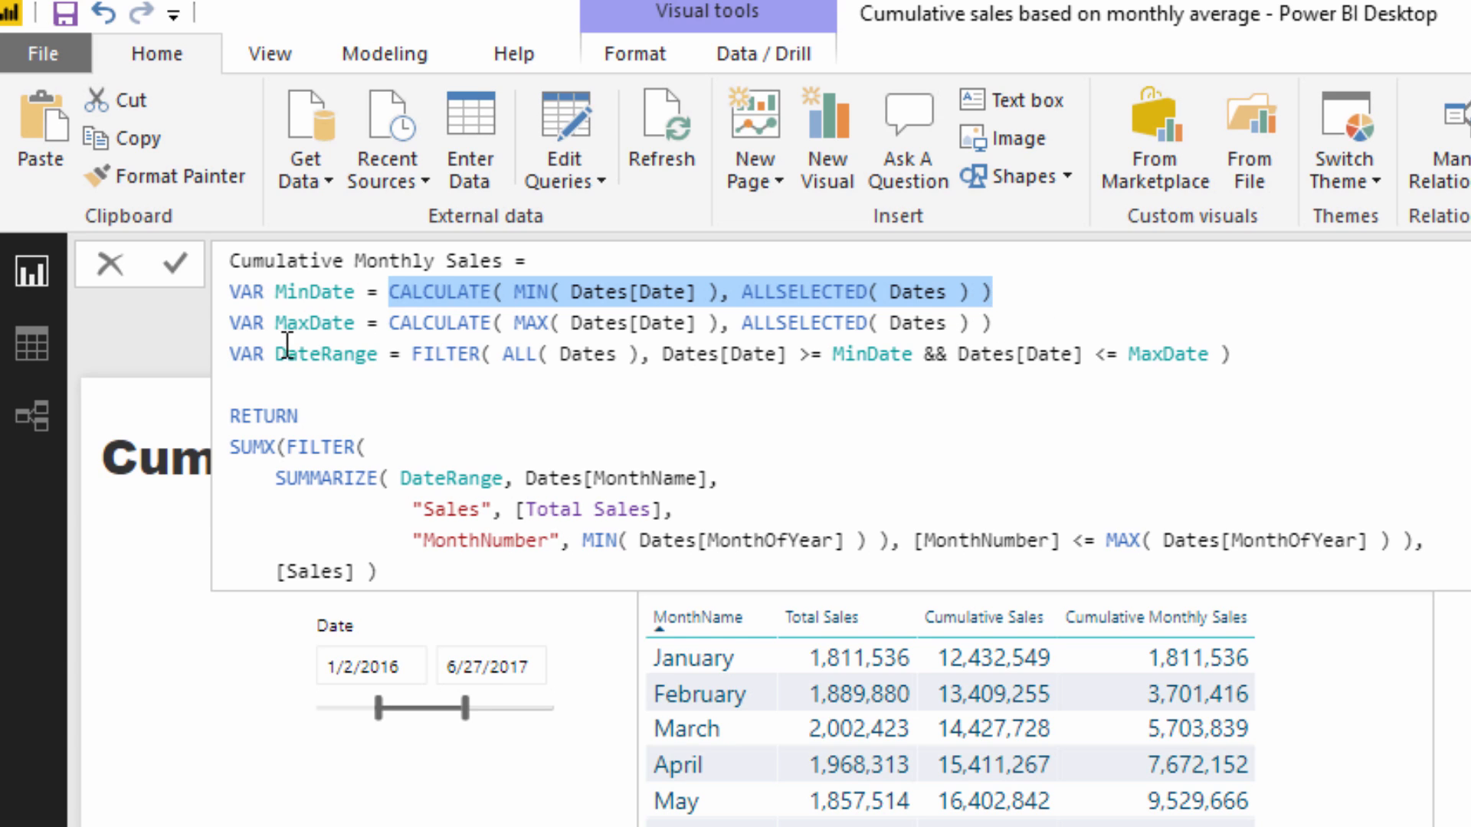
double_click(324, 354)
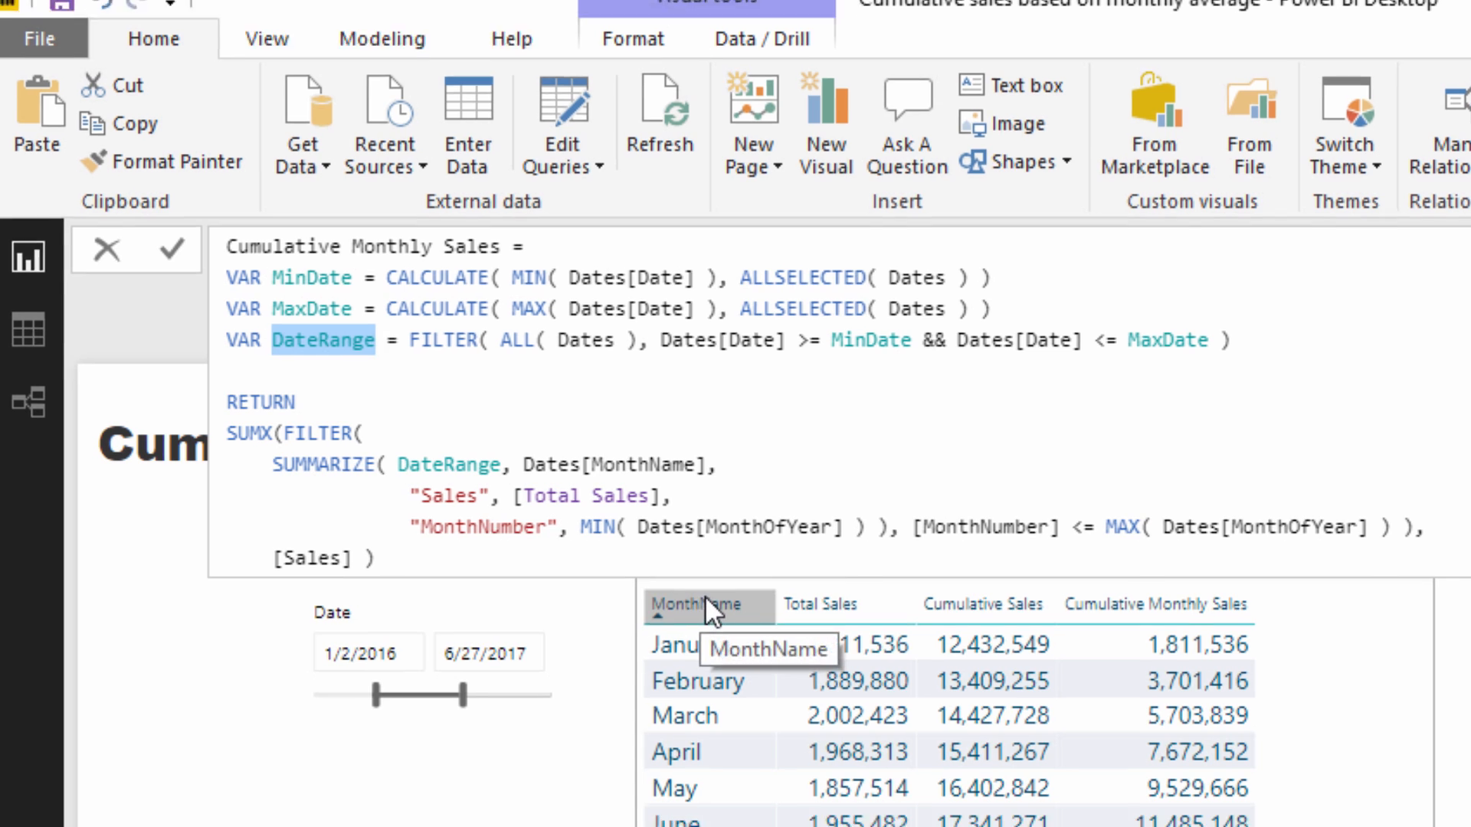
scroll(down, 3)
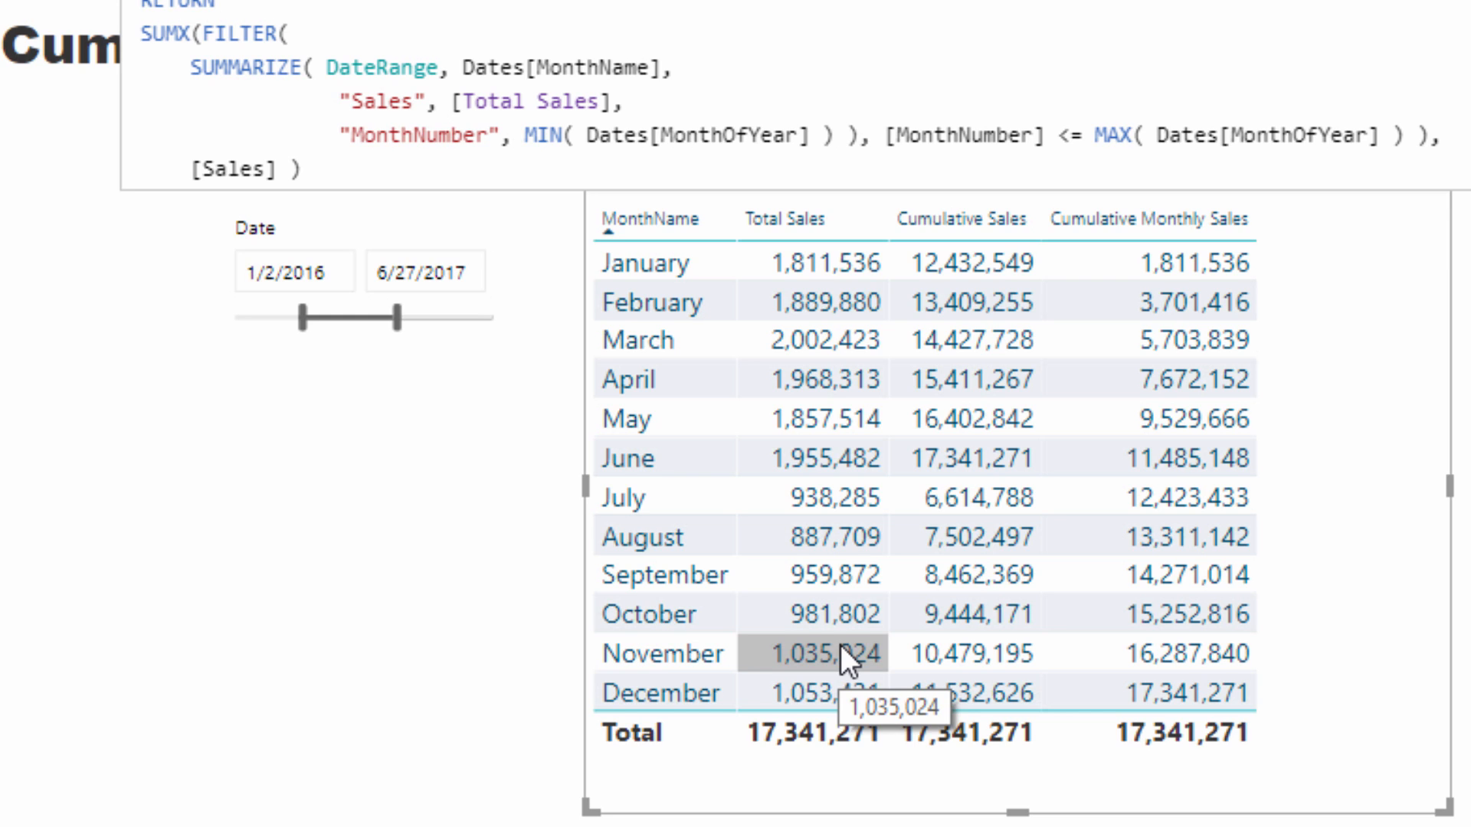
mouse_move(855, 517)
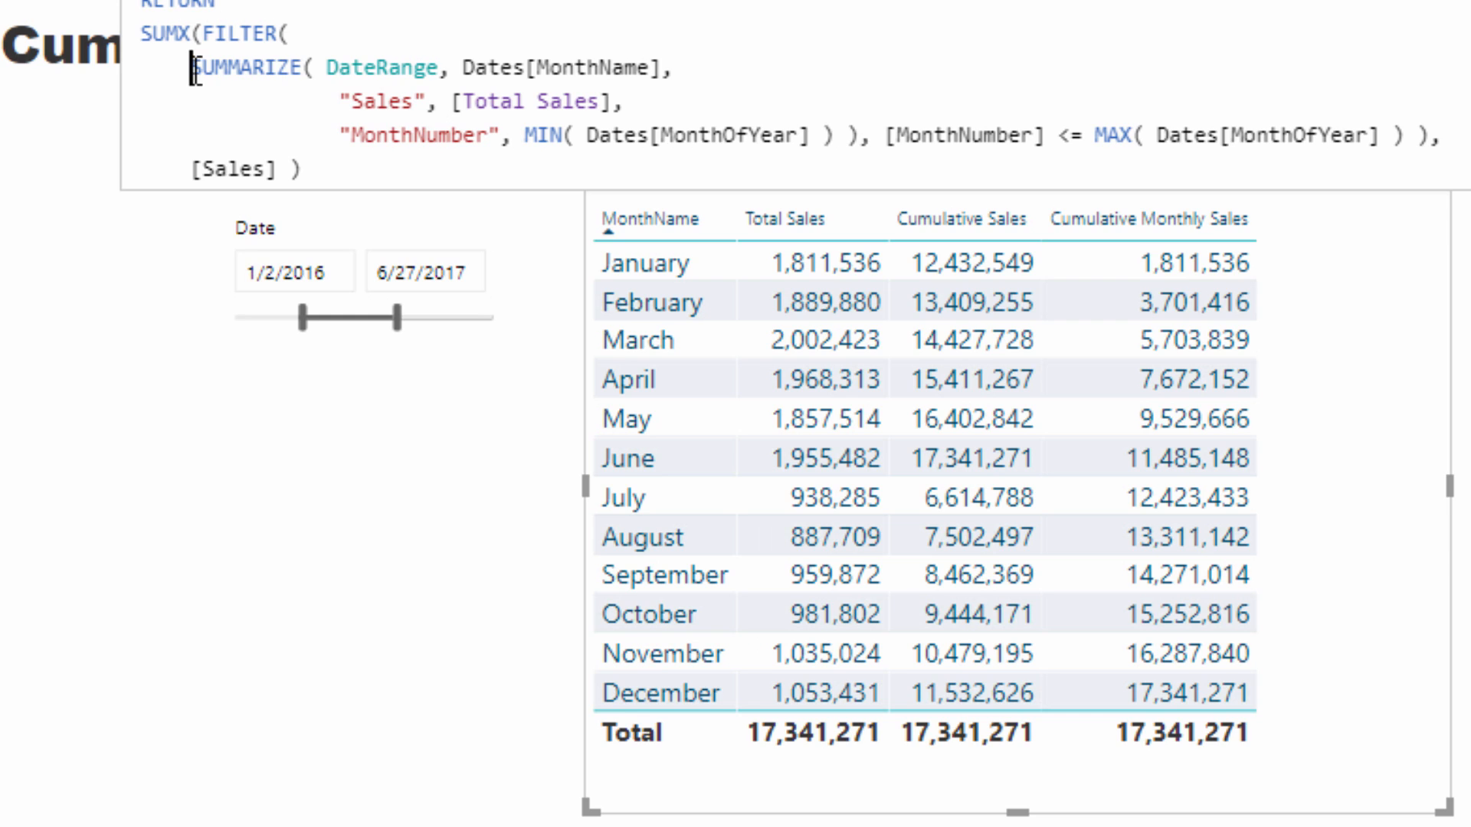
drag(188, 66, 437, 66)
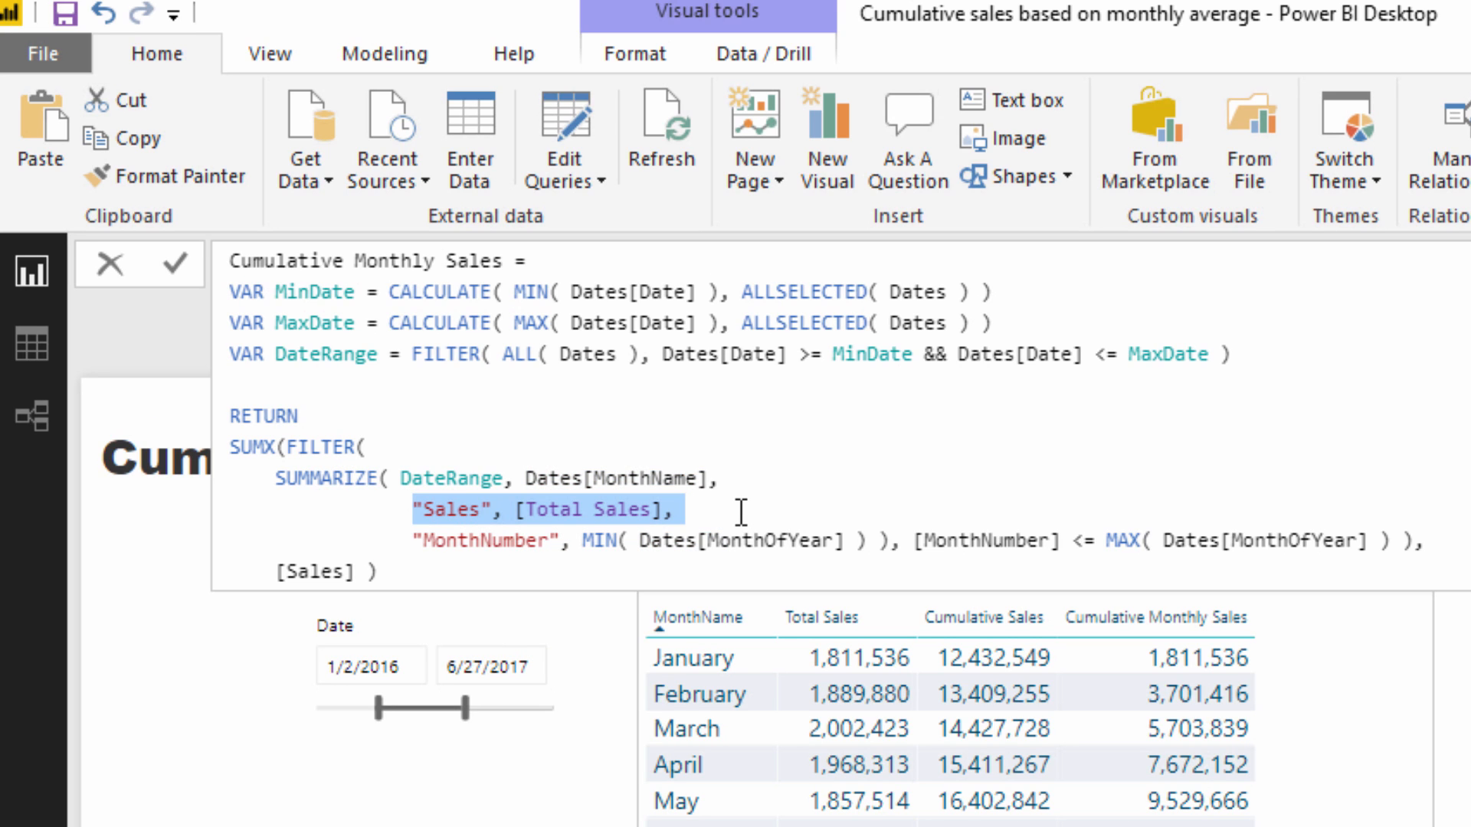
mouse_move(776, 547)
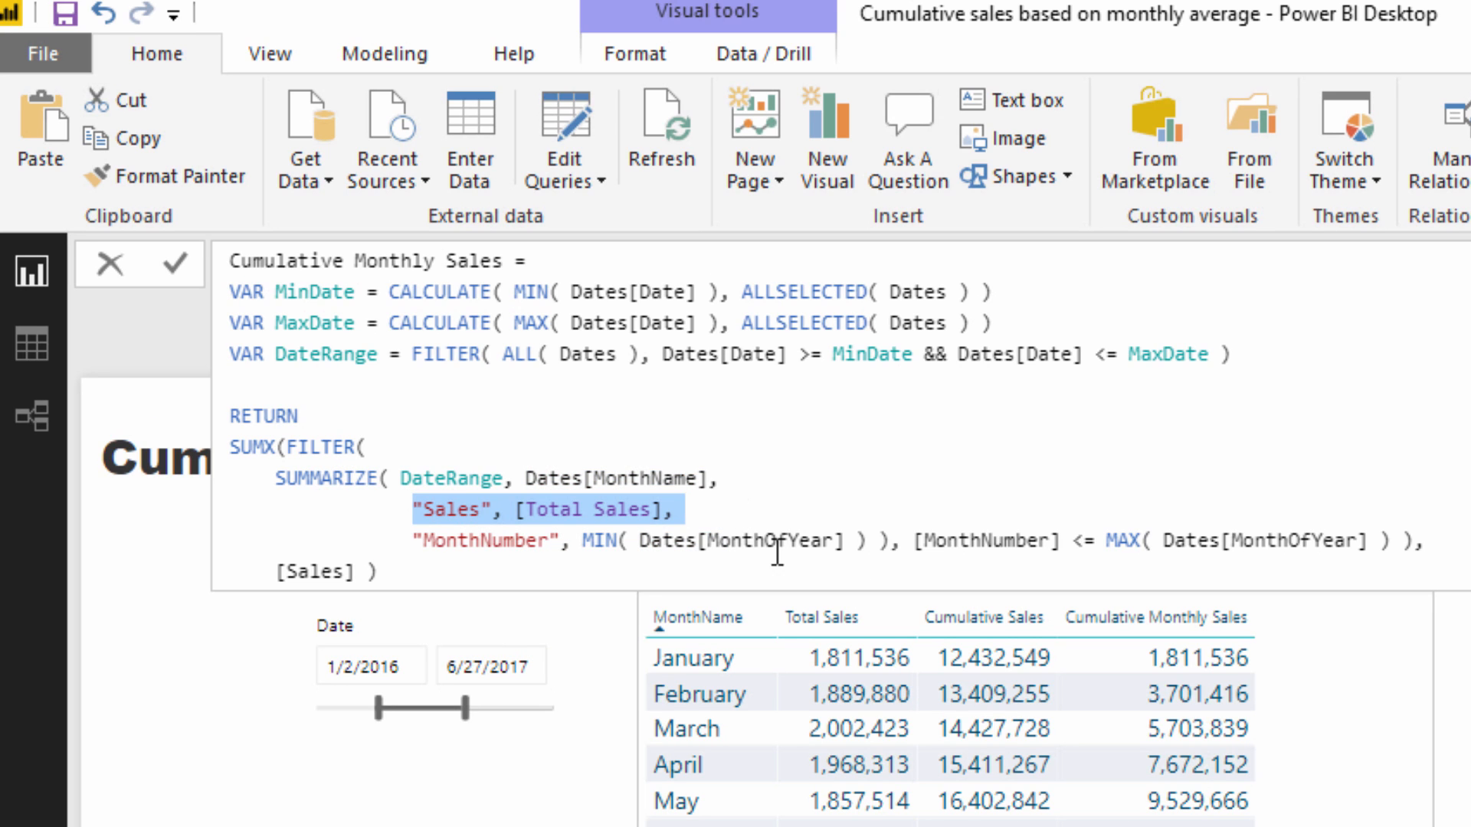
mouse_move(648, 776)
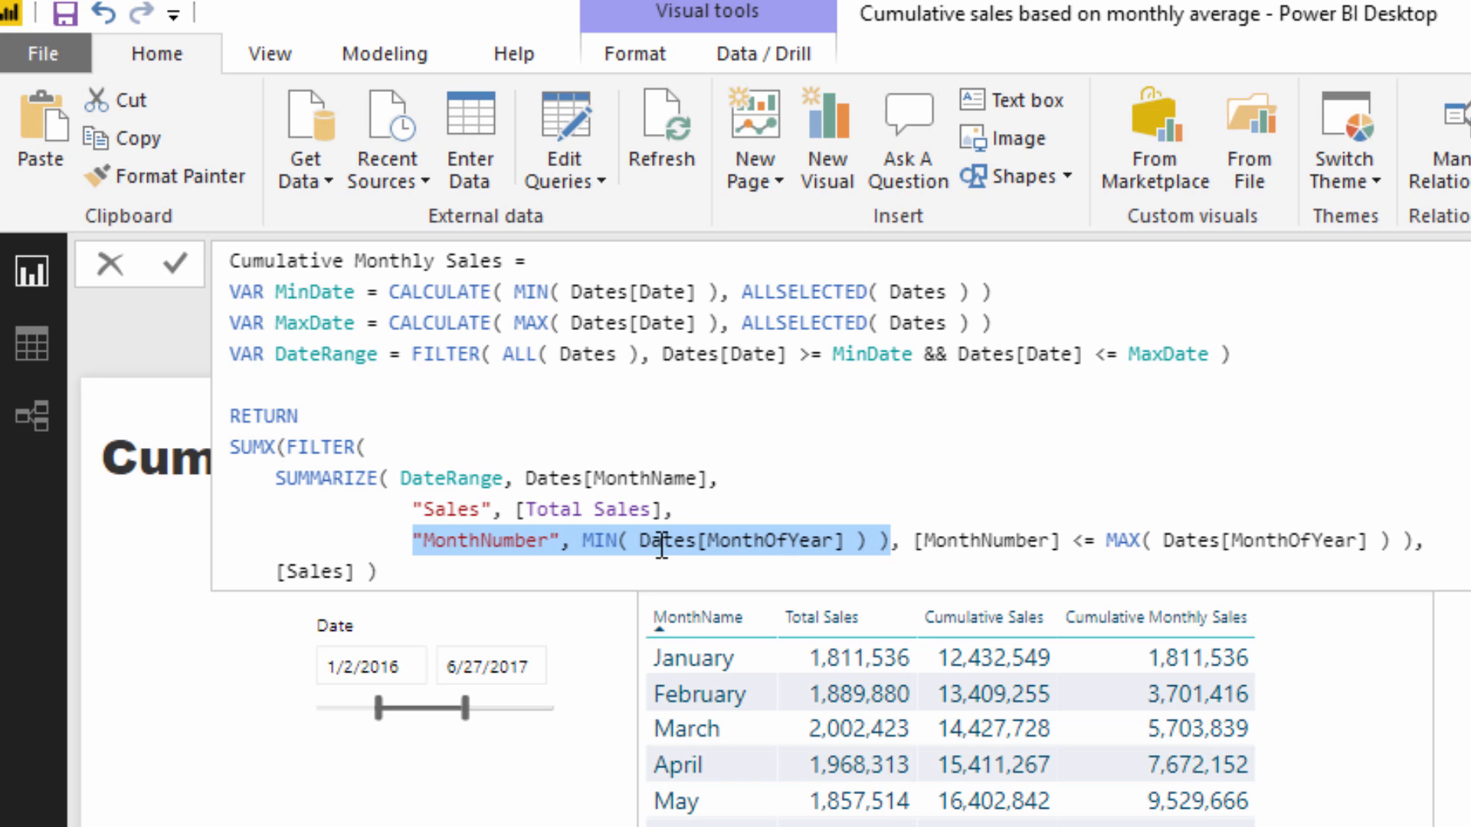
mouse_move(746, 533)
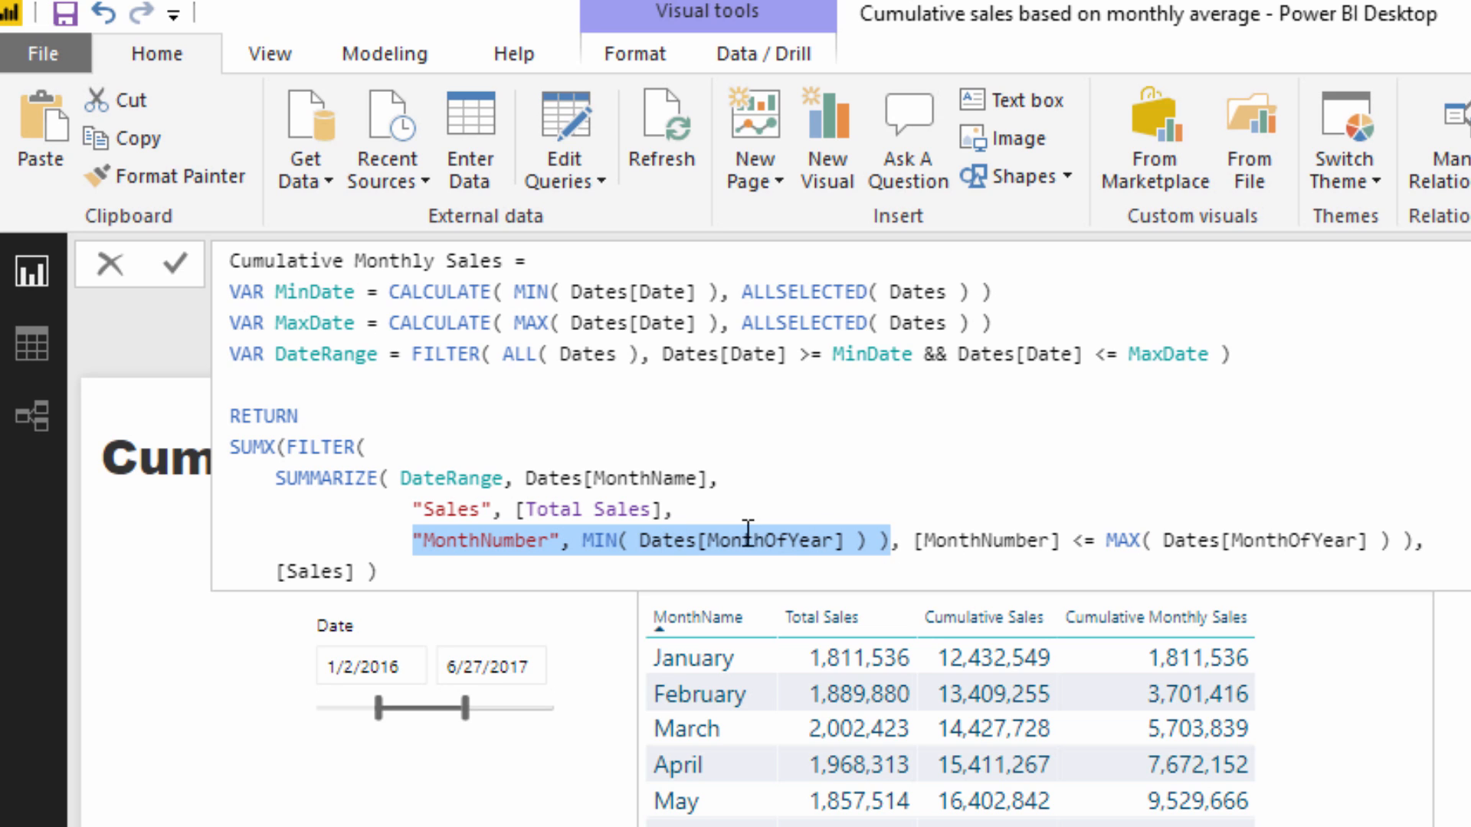
mouse_move(881, 628)
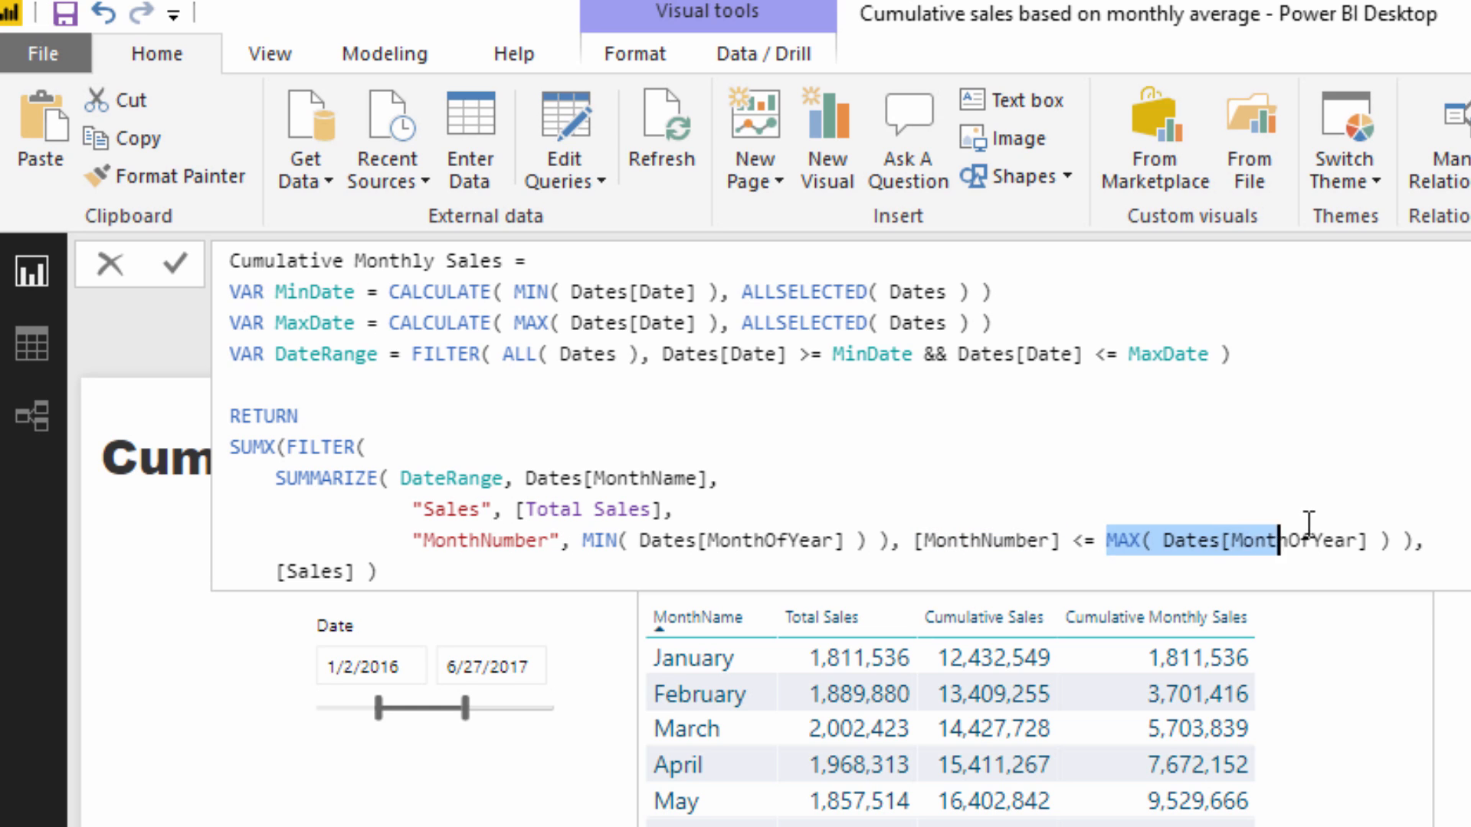
Step: Highlight the MAX(Dates[MonthOfYear]) condition, then select across the formula bar area
click(1109, 543)
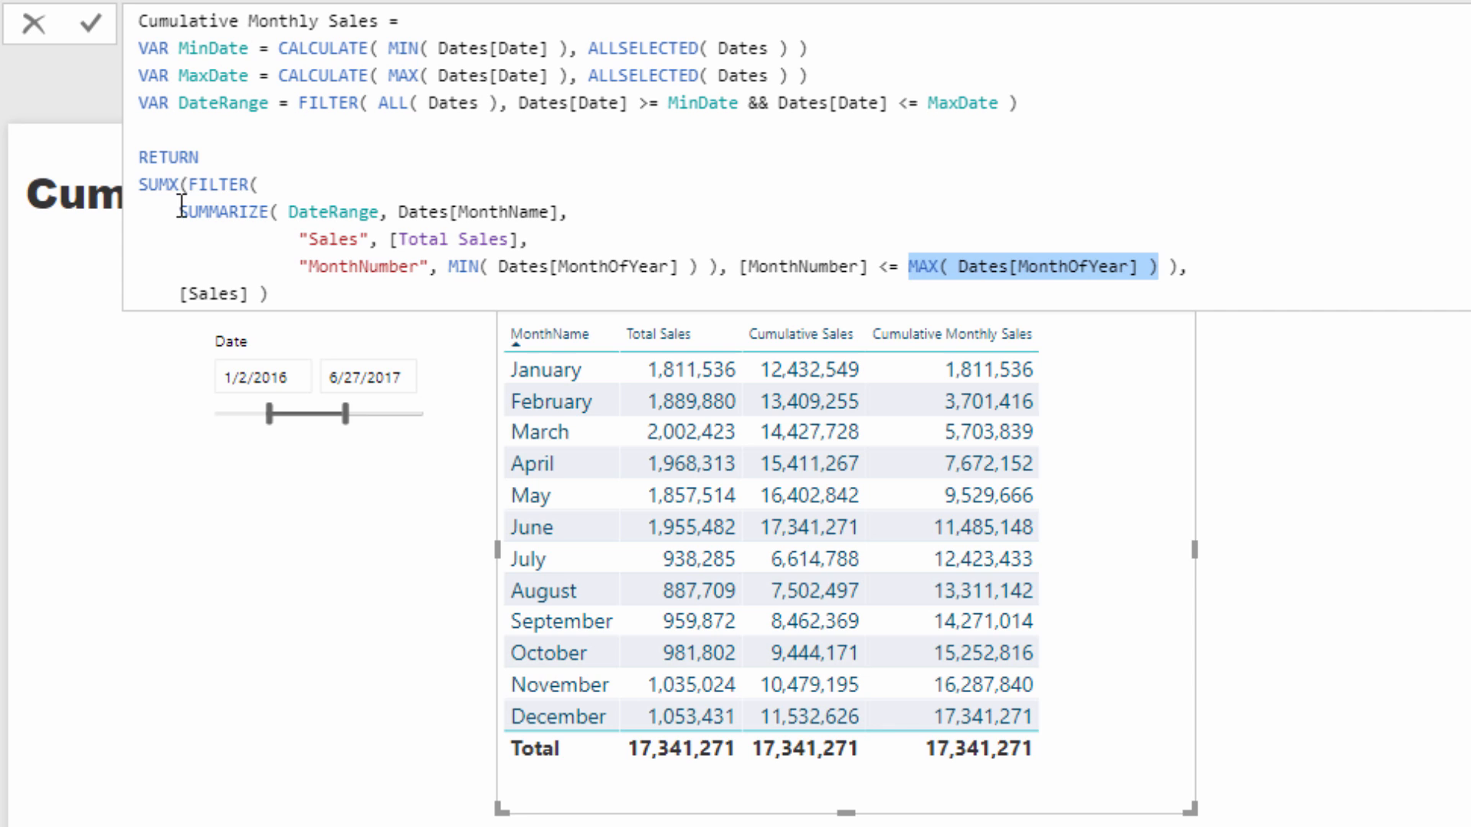
drag(176, 211, 871, 265)
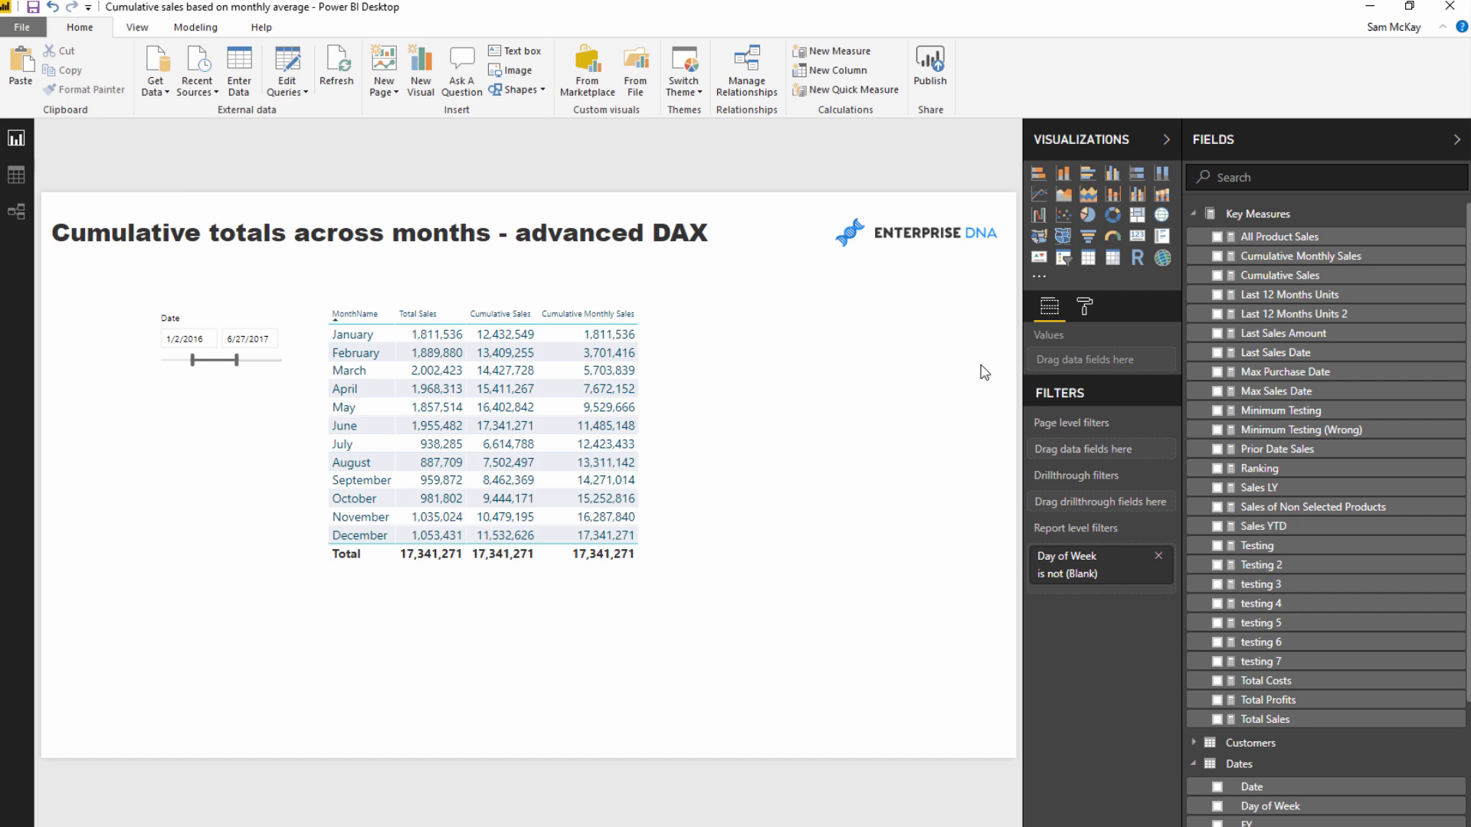
Step: Reopen the Cumulative Monthly Sales measure's formula from Key Measures in the Fields pane
click(1299, 256)
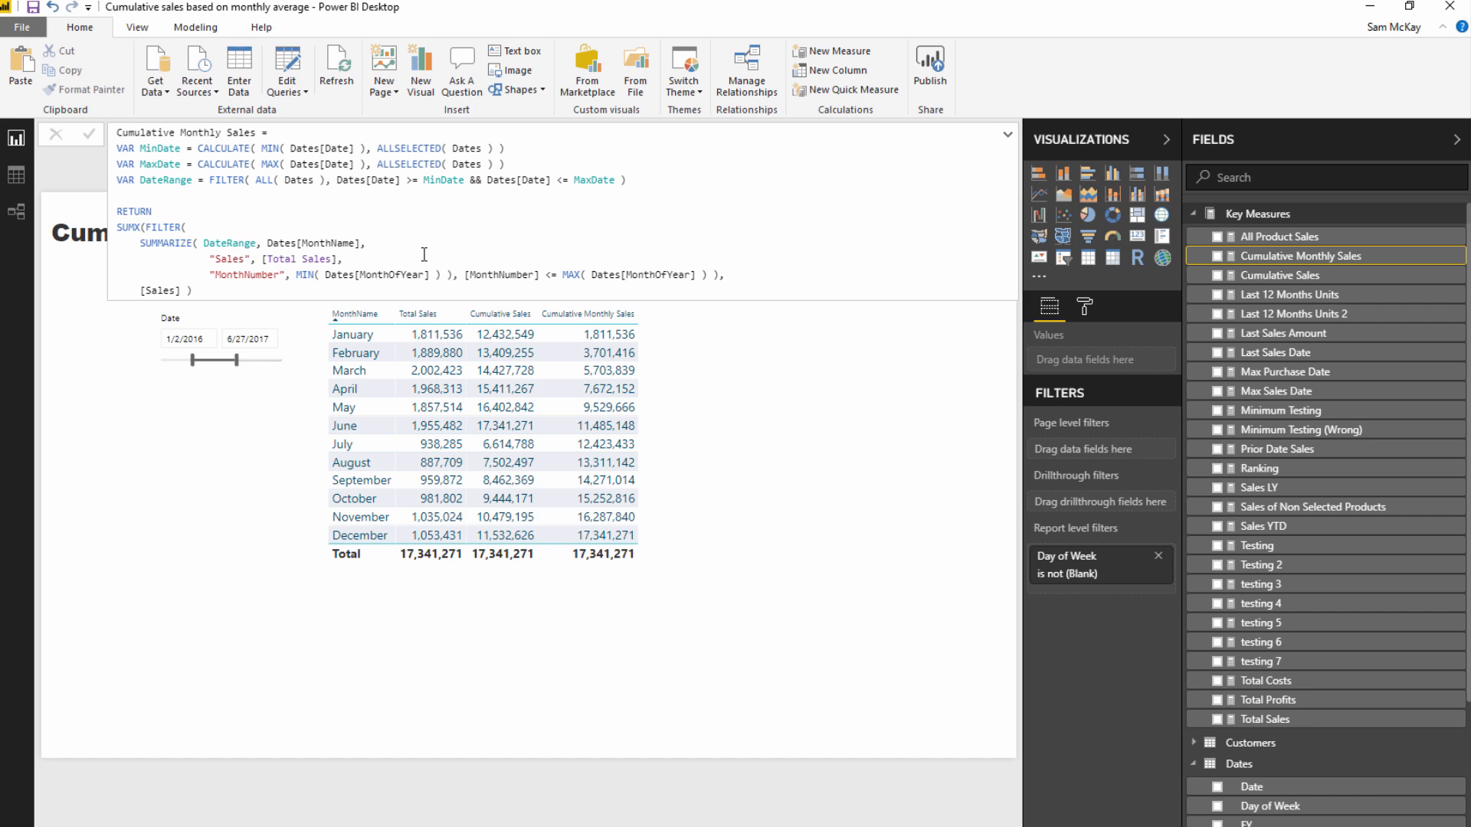
mouse_move(475, 261)
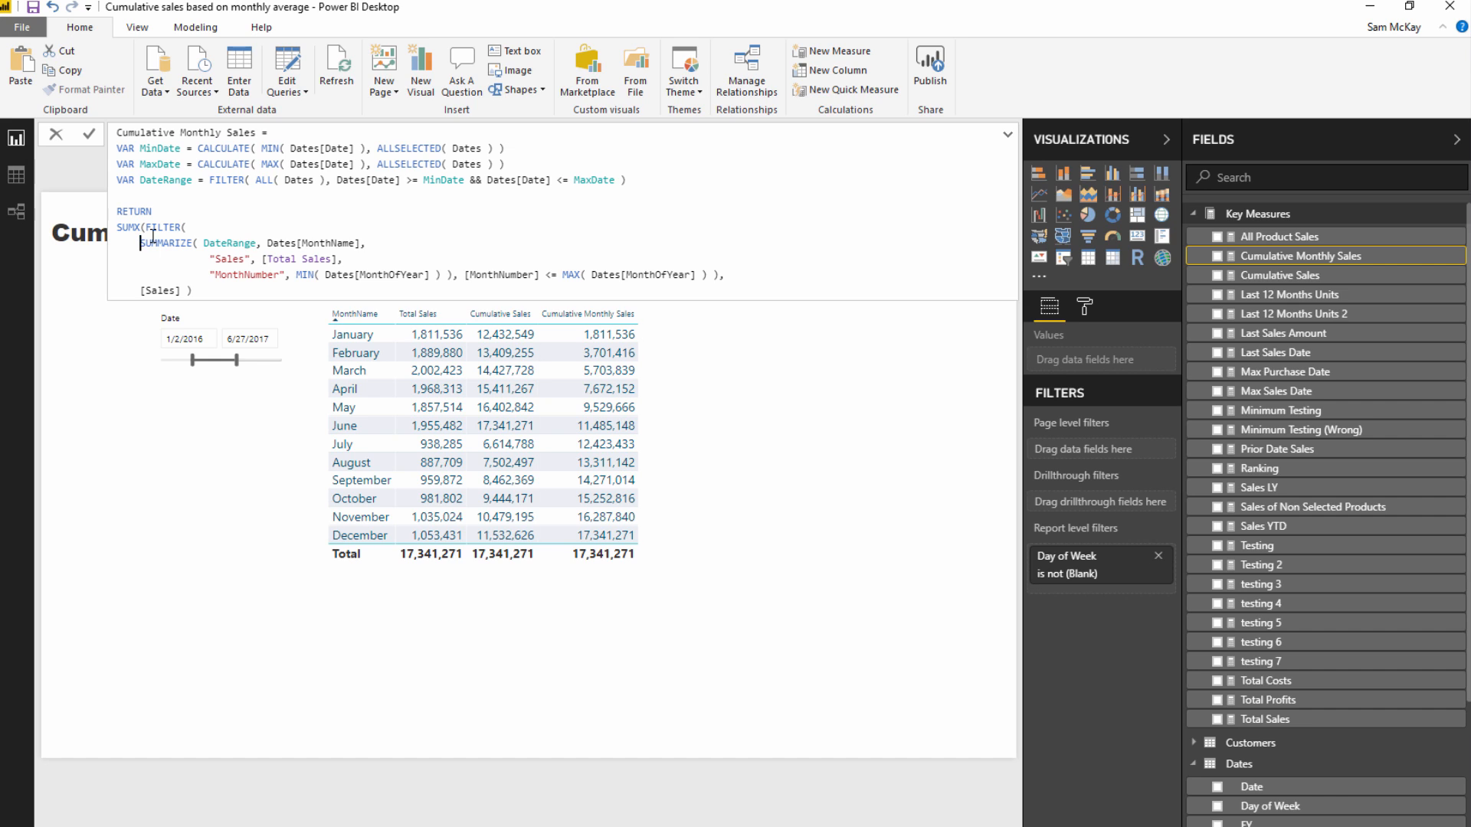
mouse_move(141, 243)
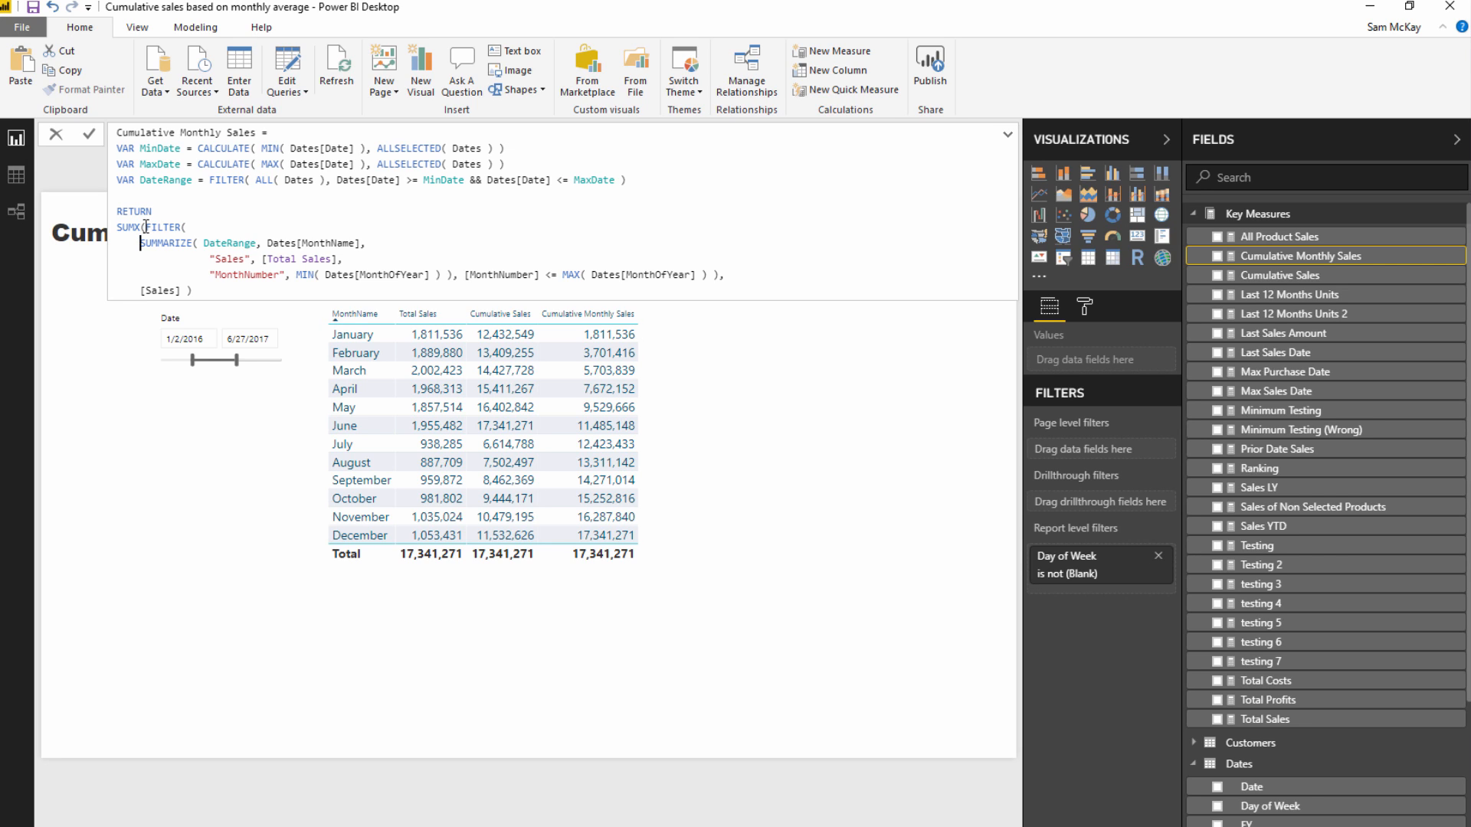
mouse_move(115, 239)
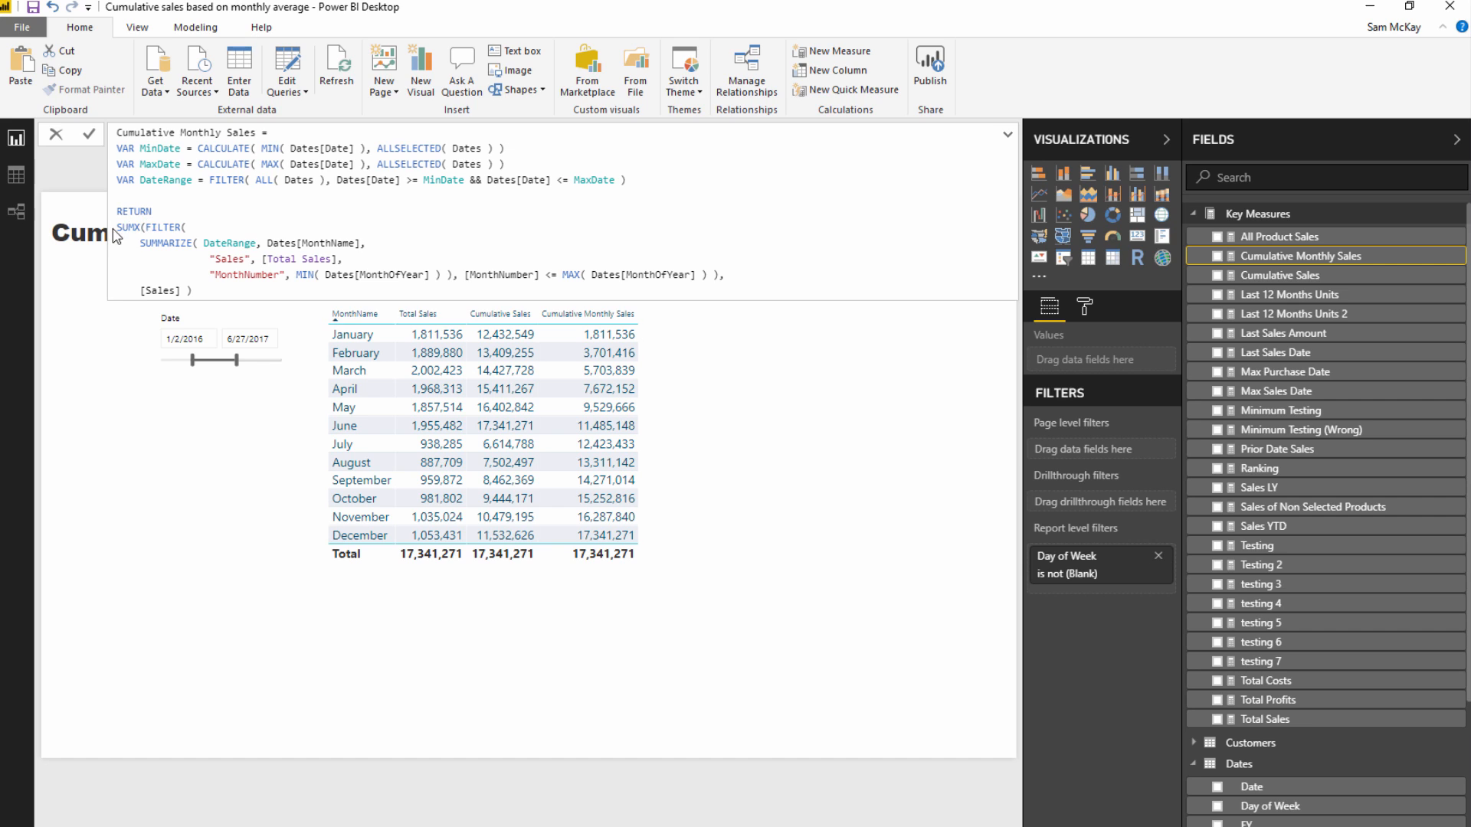